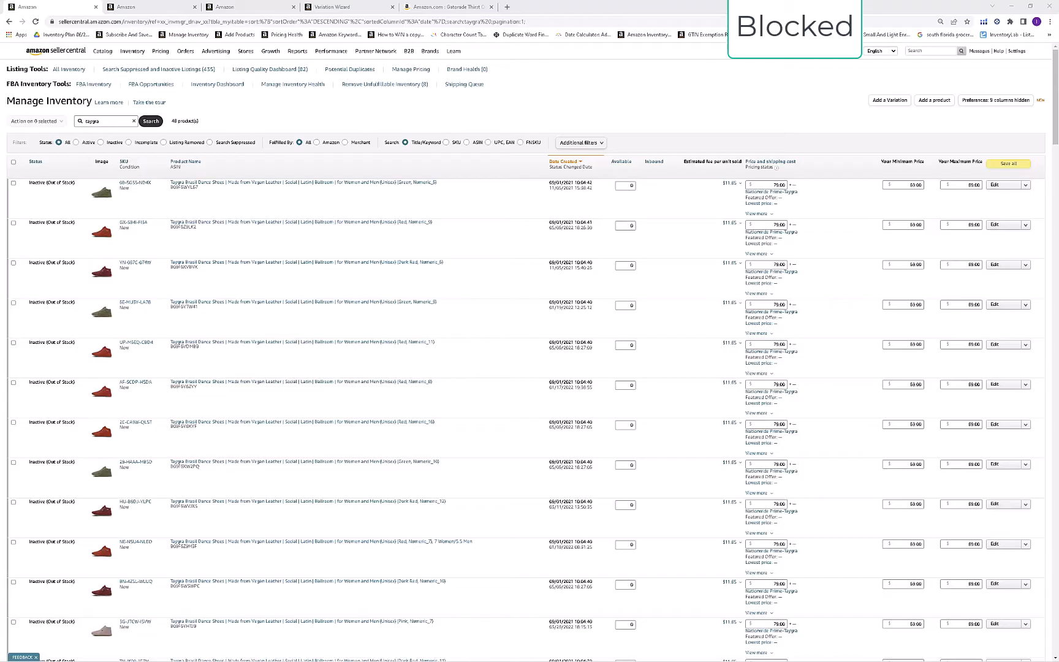
- Scroll the 'taygra' inventory results down to the Variations (47) parent row
click(132, 51)
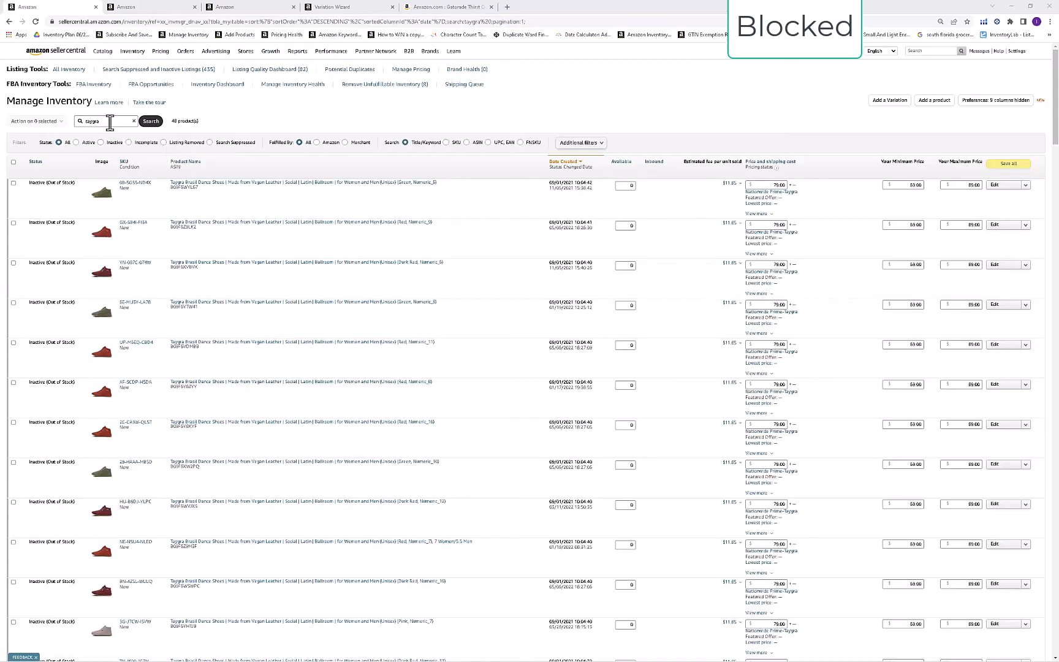
scroll(down, 3)
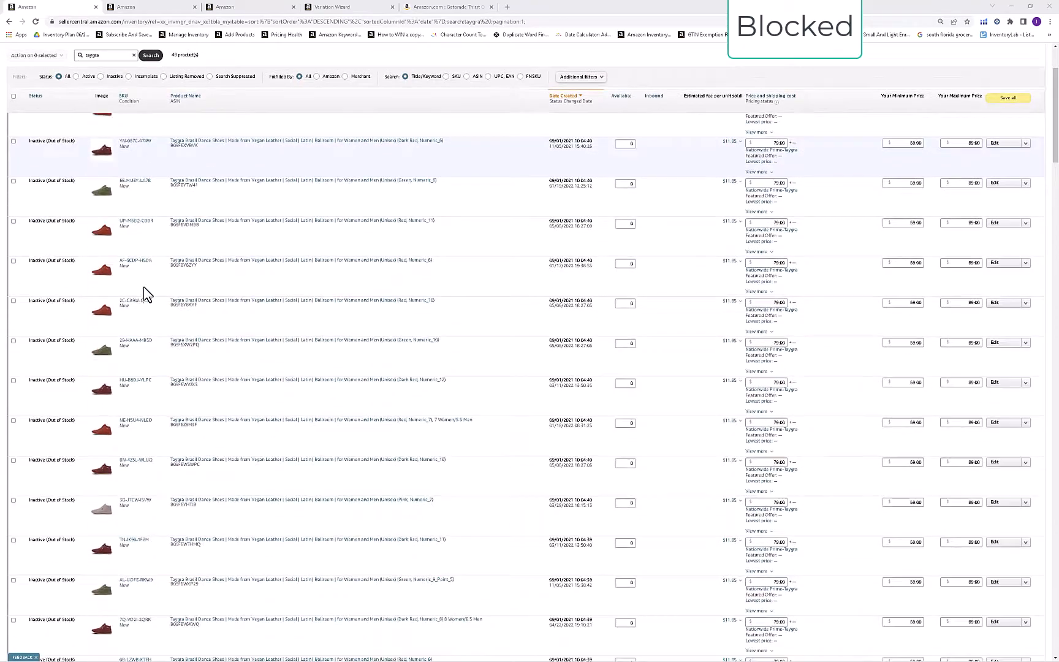
scroll(down, 3)
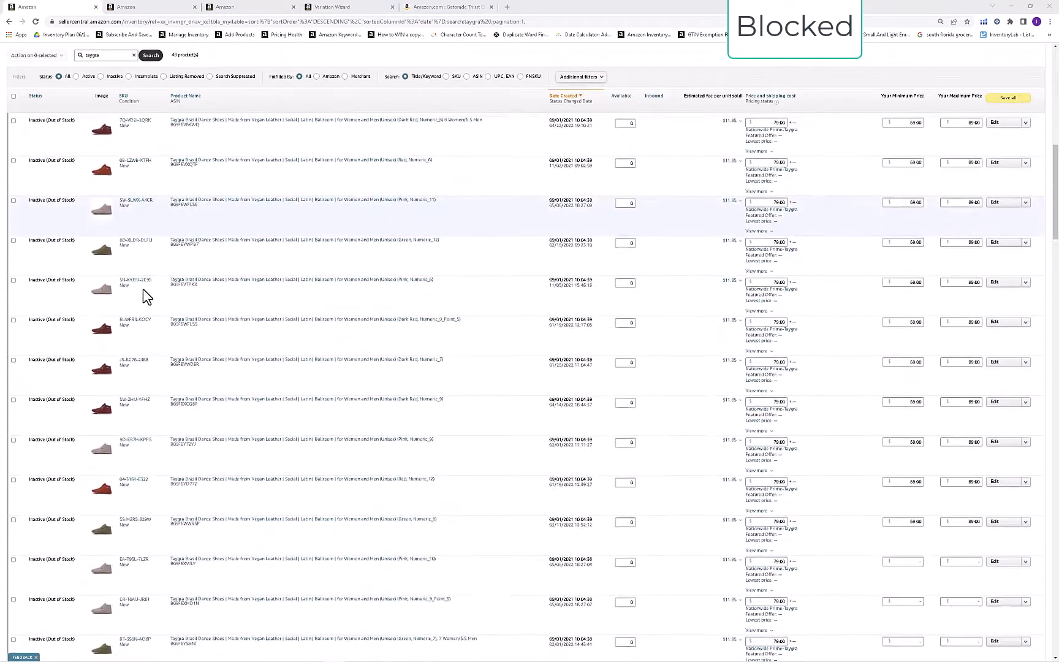
scroll(down, 3)
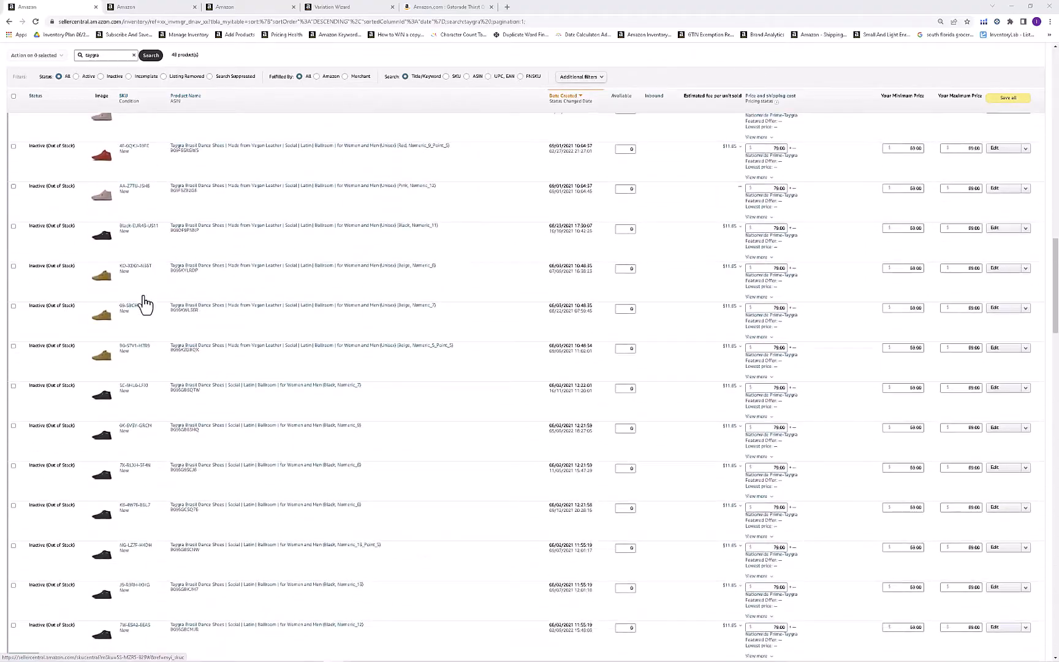
scroll(down, 3)
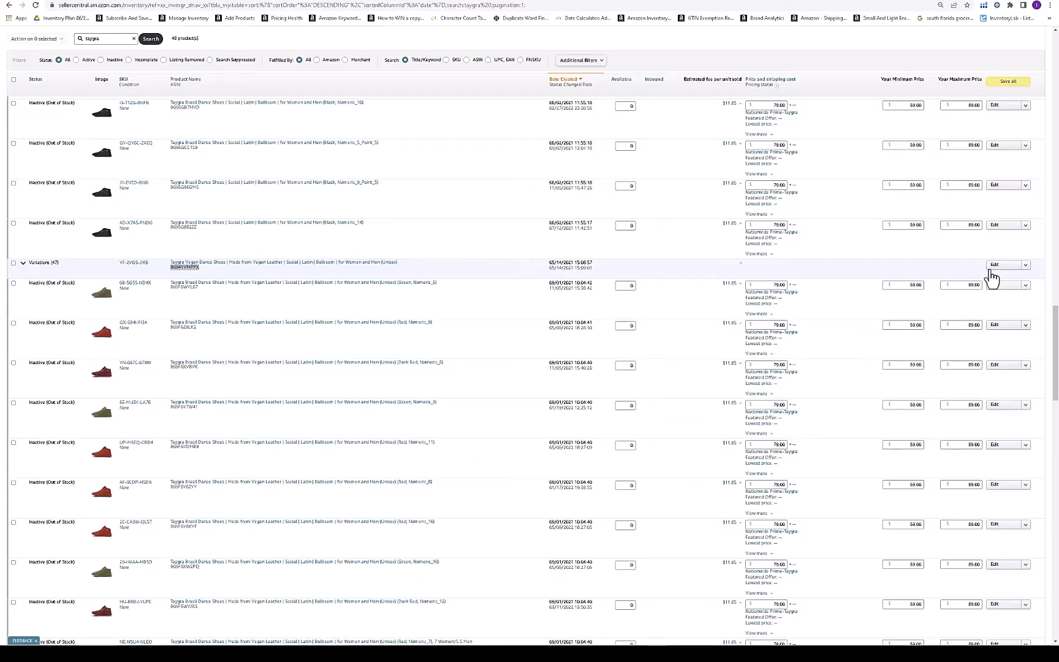
- Edit the parent listing and add GOLD as a colour, giving 48 variations
click(993, 264)
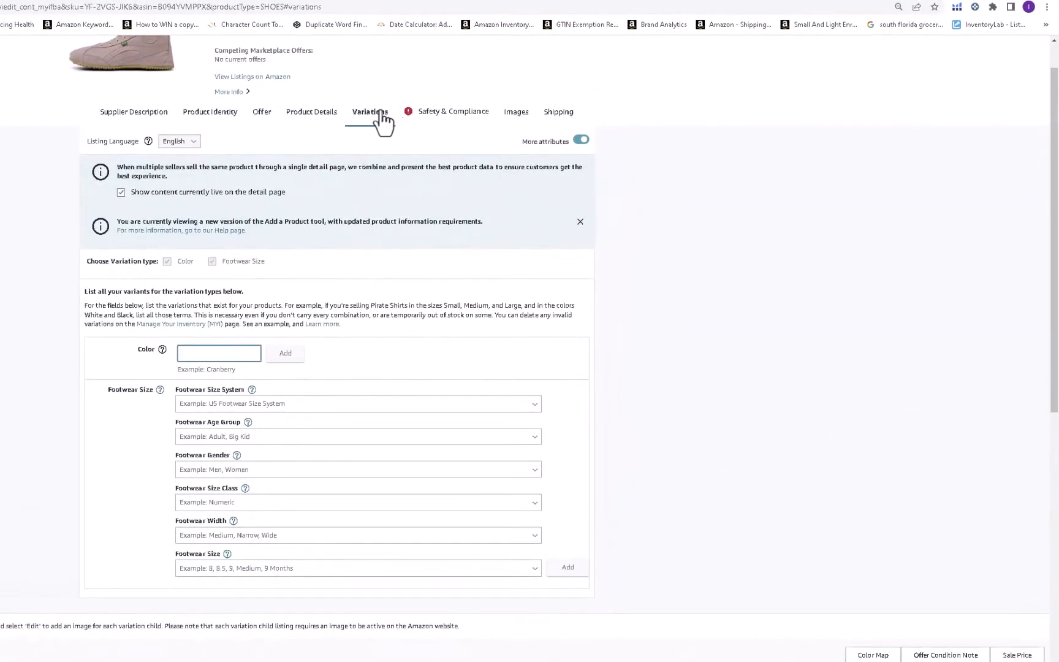
mouse_move(351, 125)
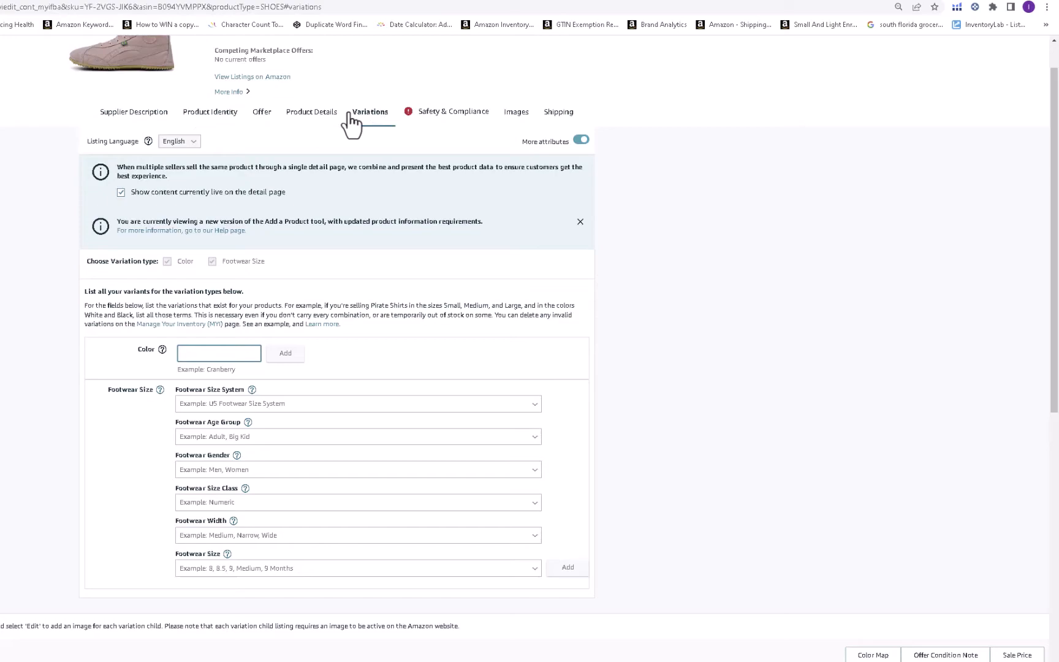
scroll(down, 3)
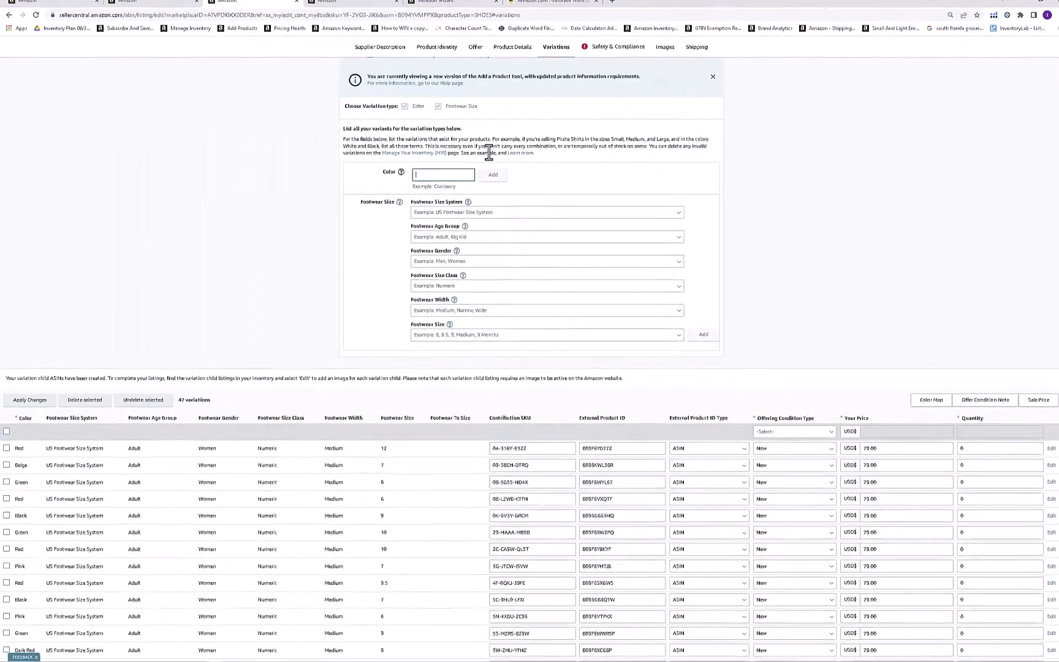
text(GOLD)
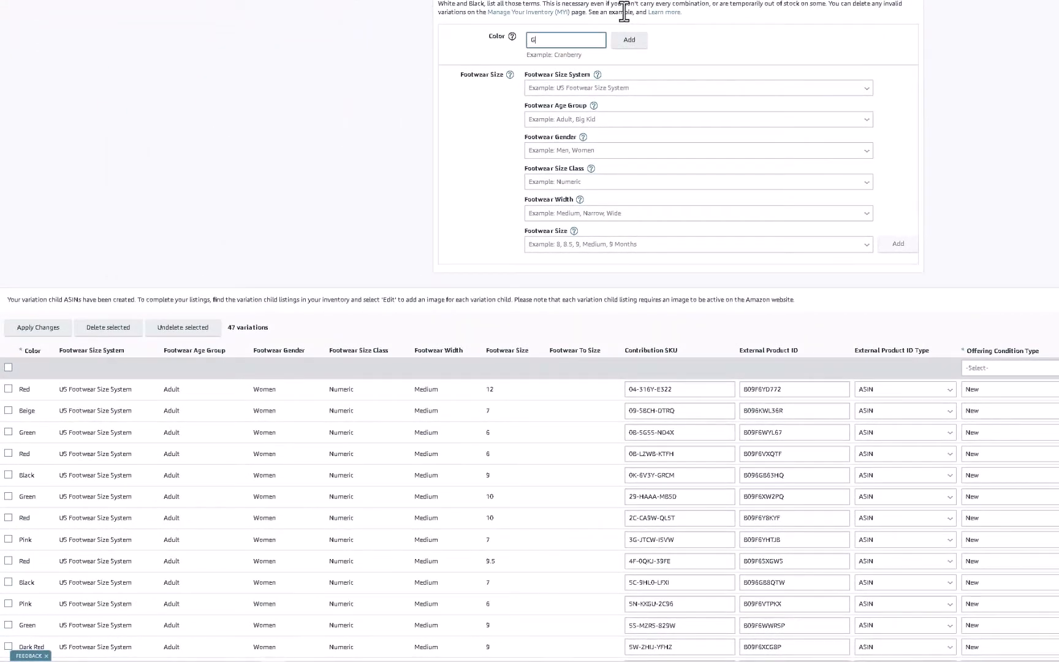
click(628, 40)
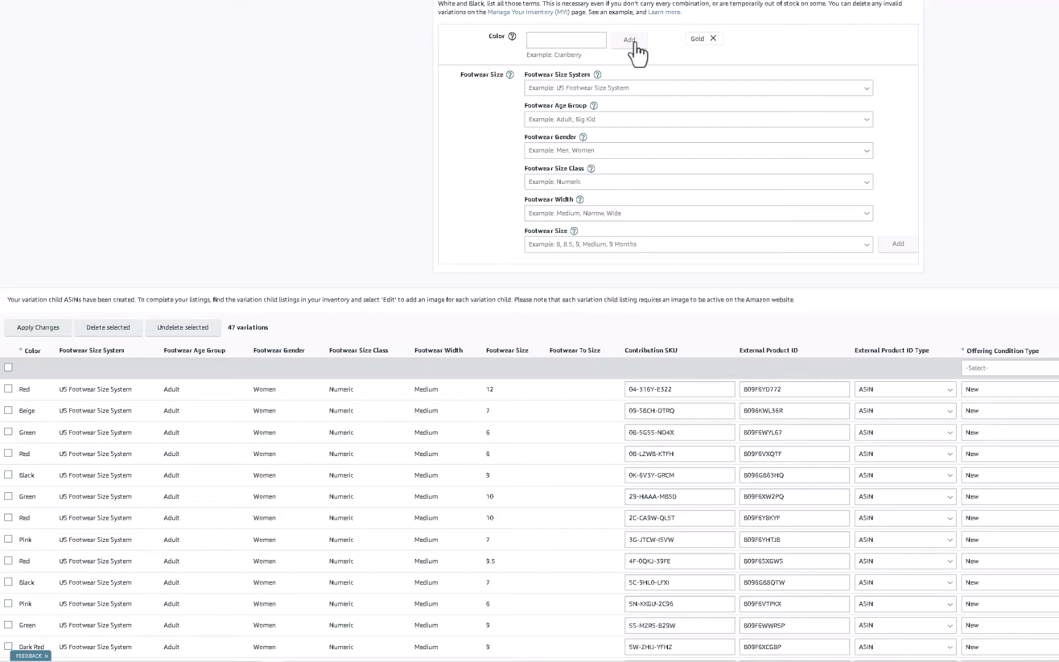
scroll(down, 3)
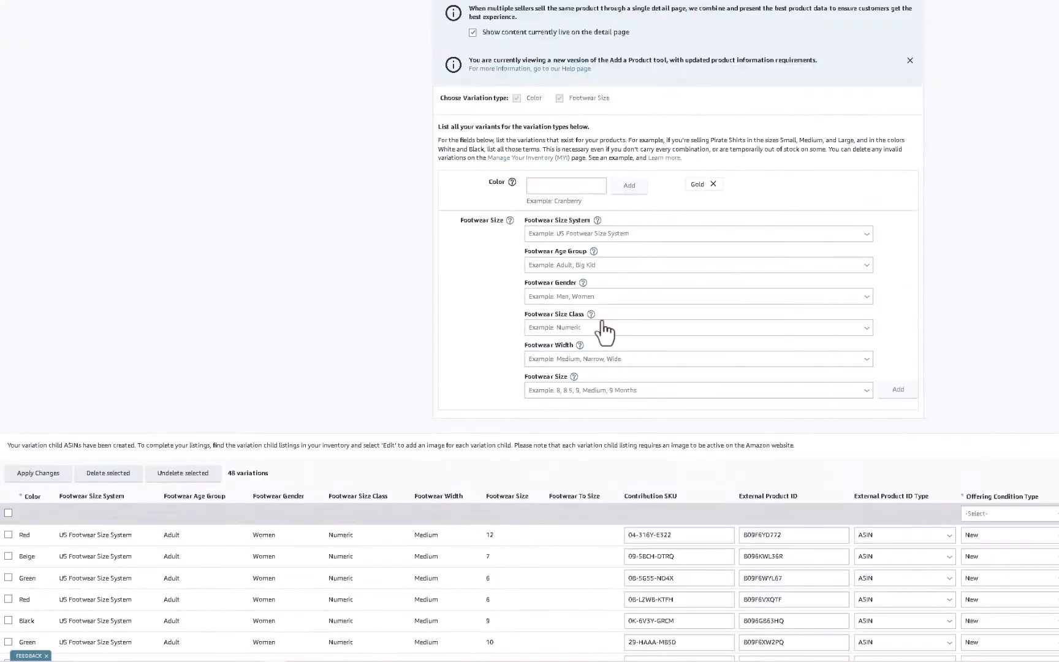
- Set the Gold variation's footwear size to US Adult Women Numeric Medium, size 7
click(696, 233)
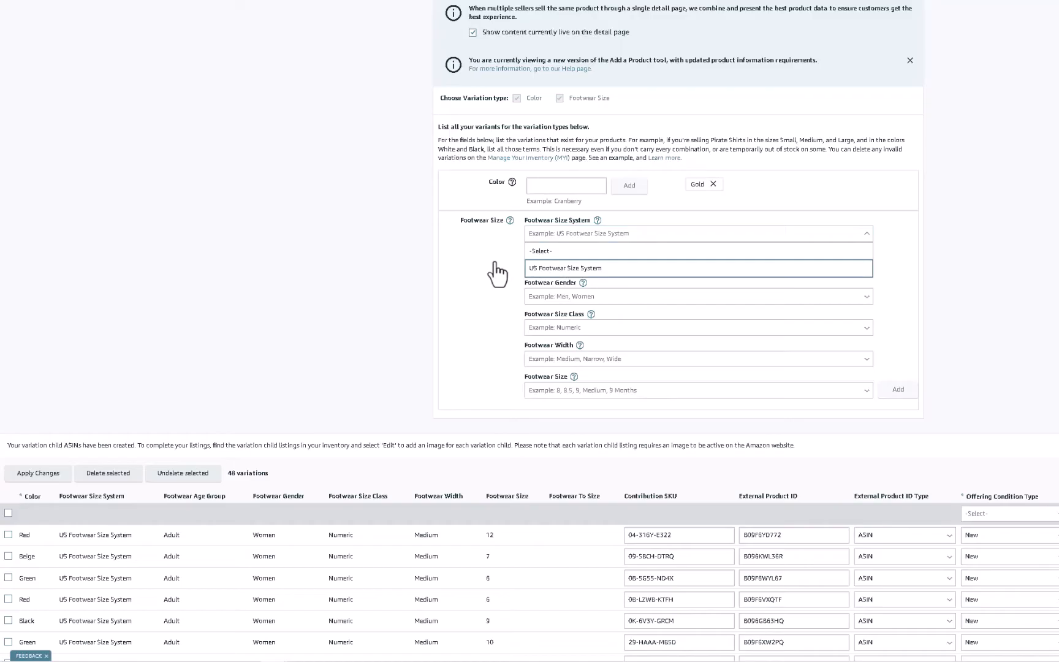
mouse_move(59, 582)
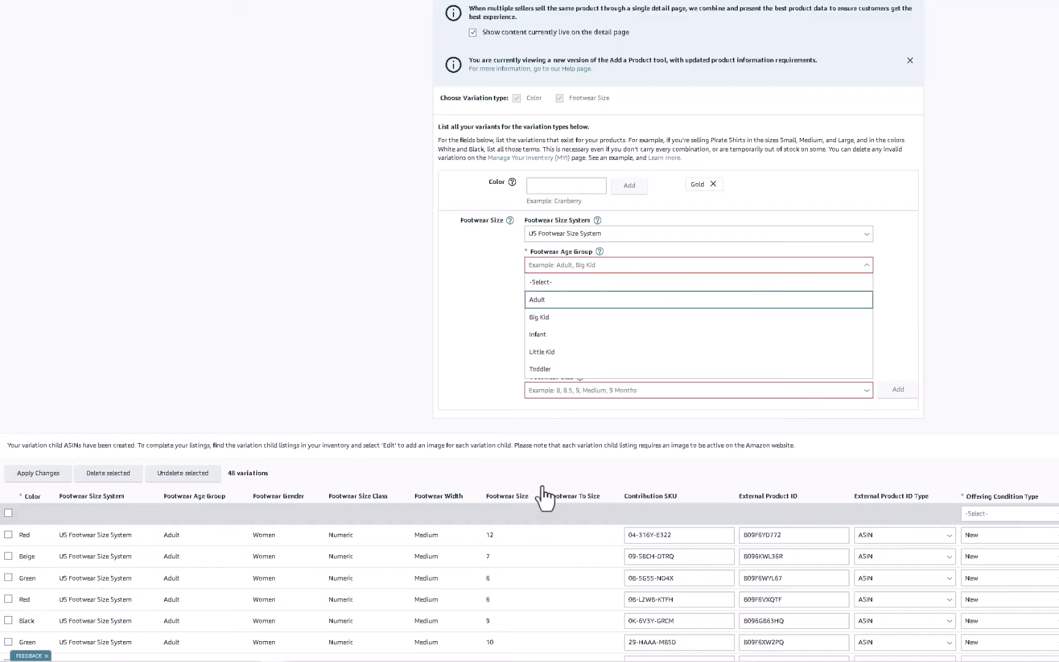
click(536, 299)
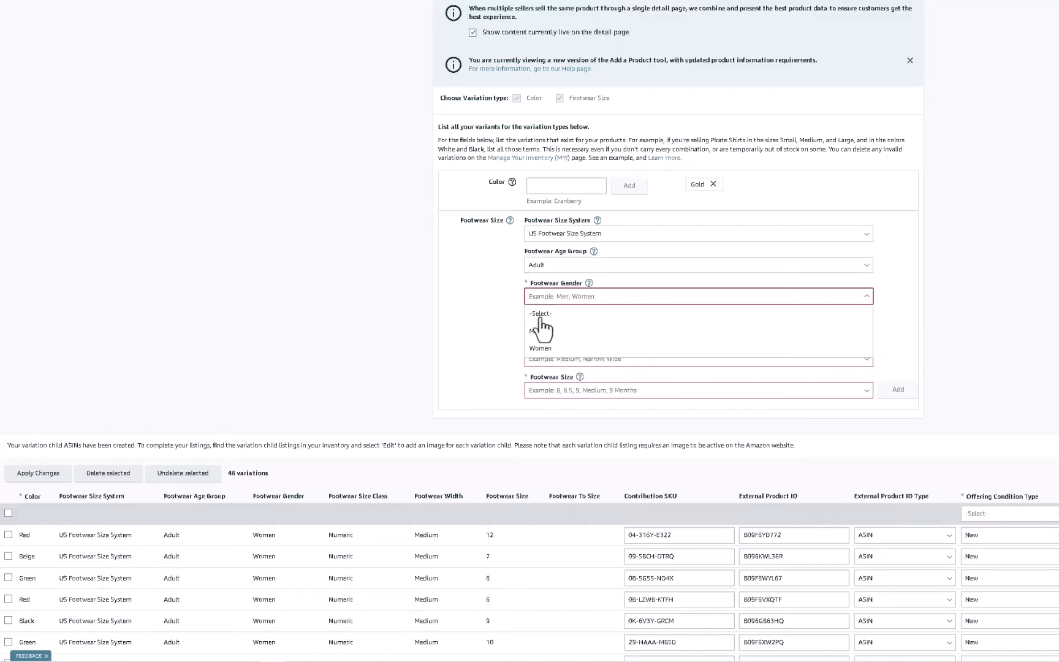
click(541, 348)
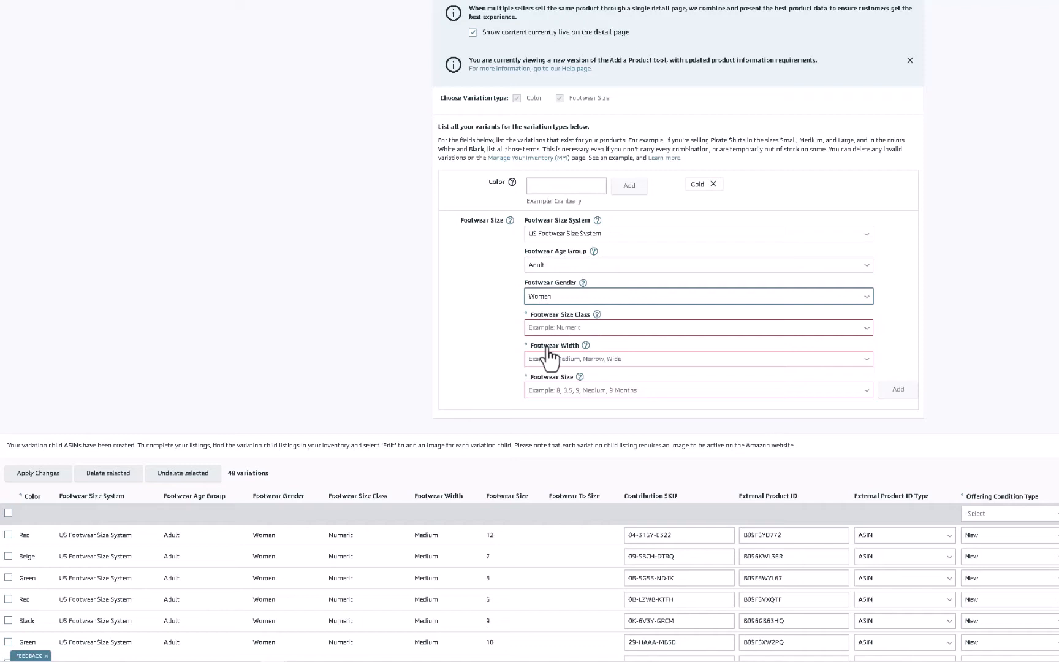
click(695, 327)
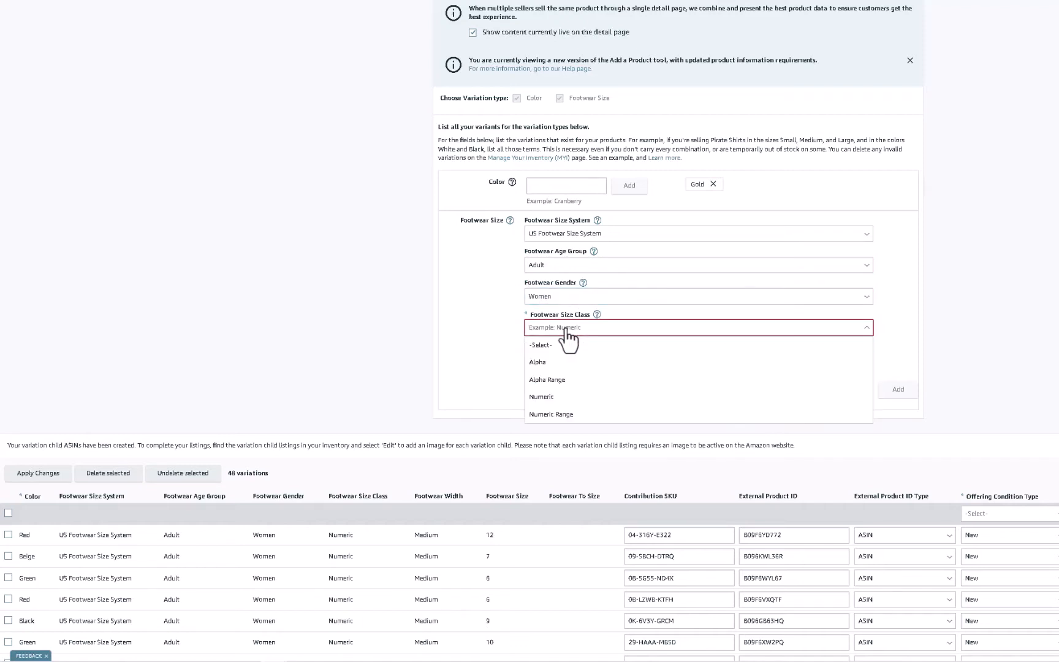
mouse_move(543, 396)
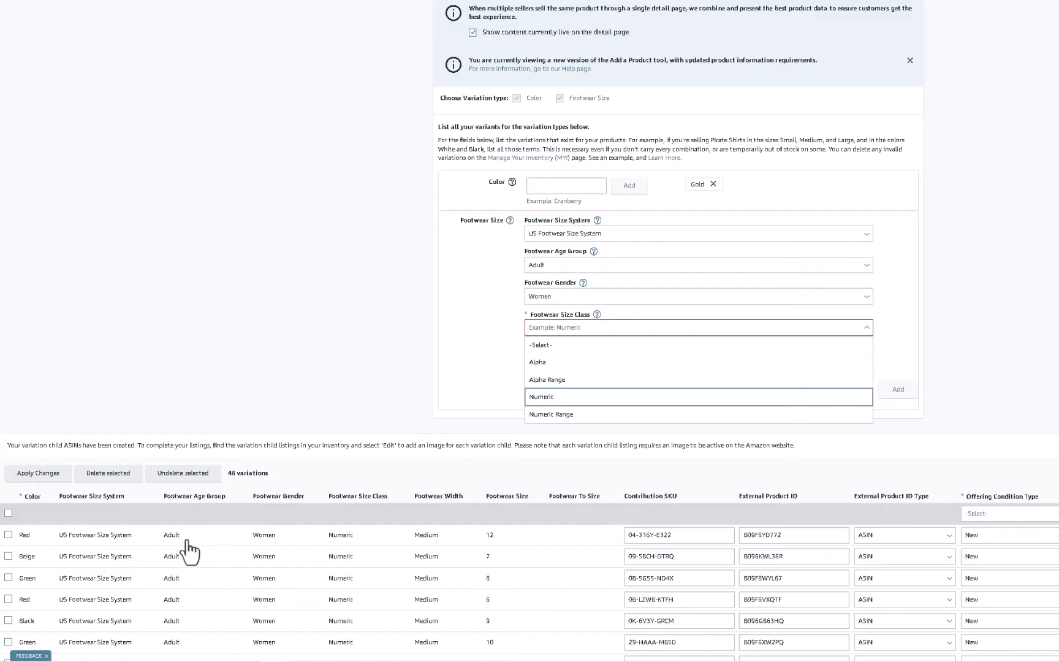
click(541, 396)
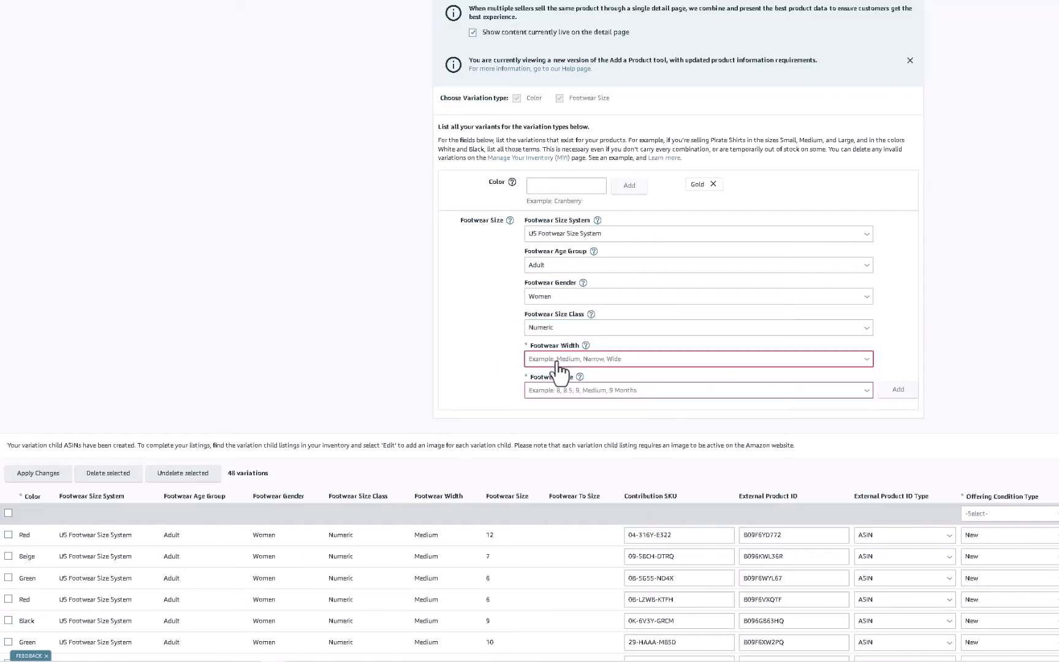
click(695, 358)
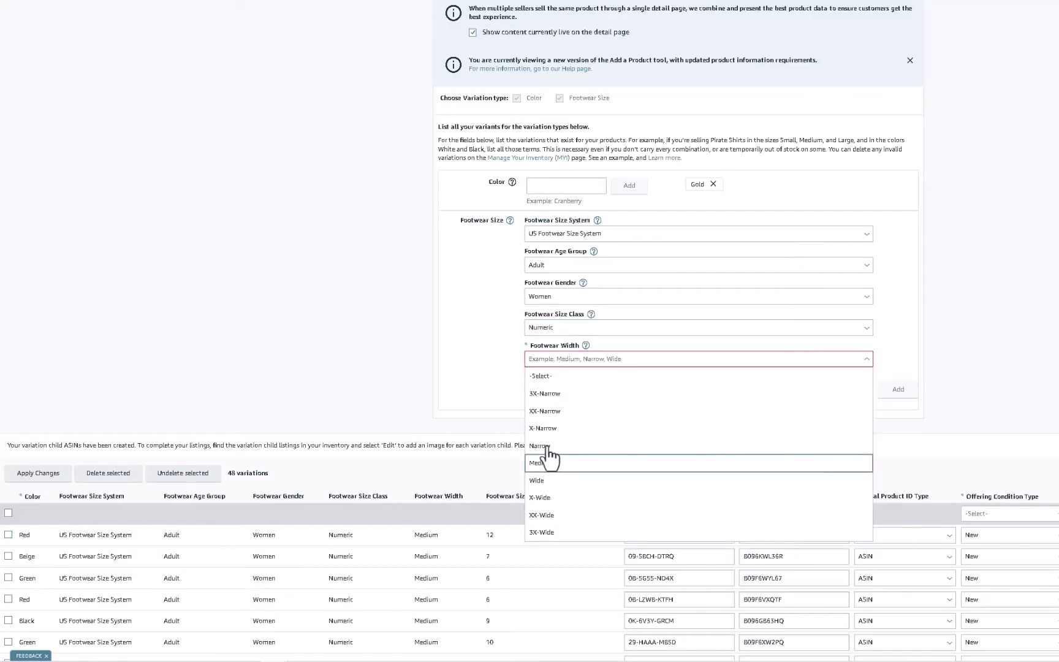
click(537, 462)
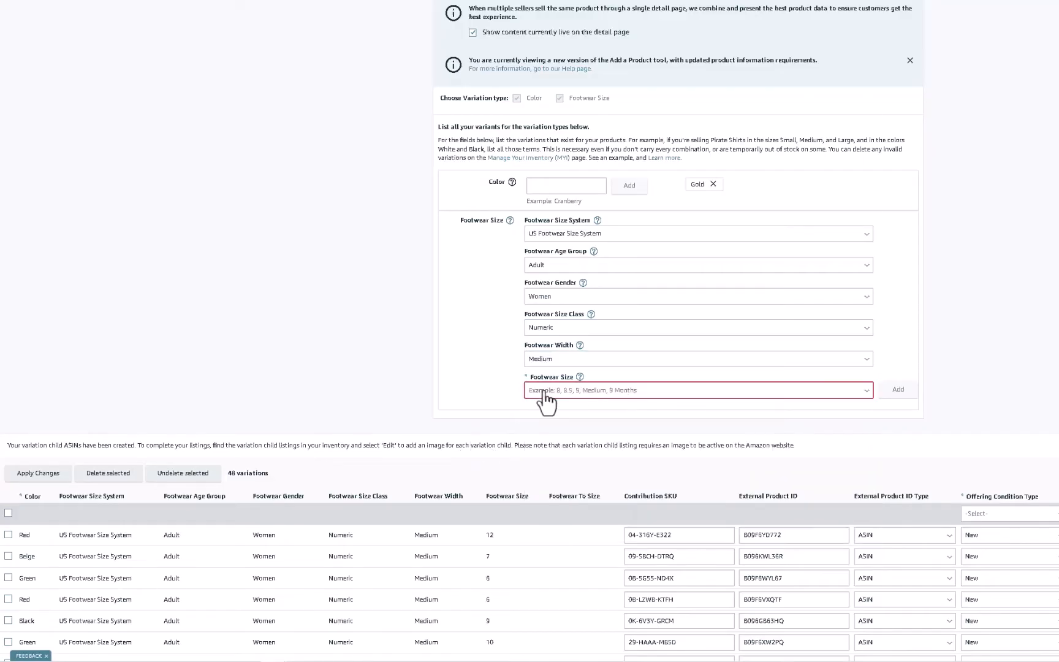
click(696, 390)
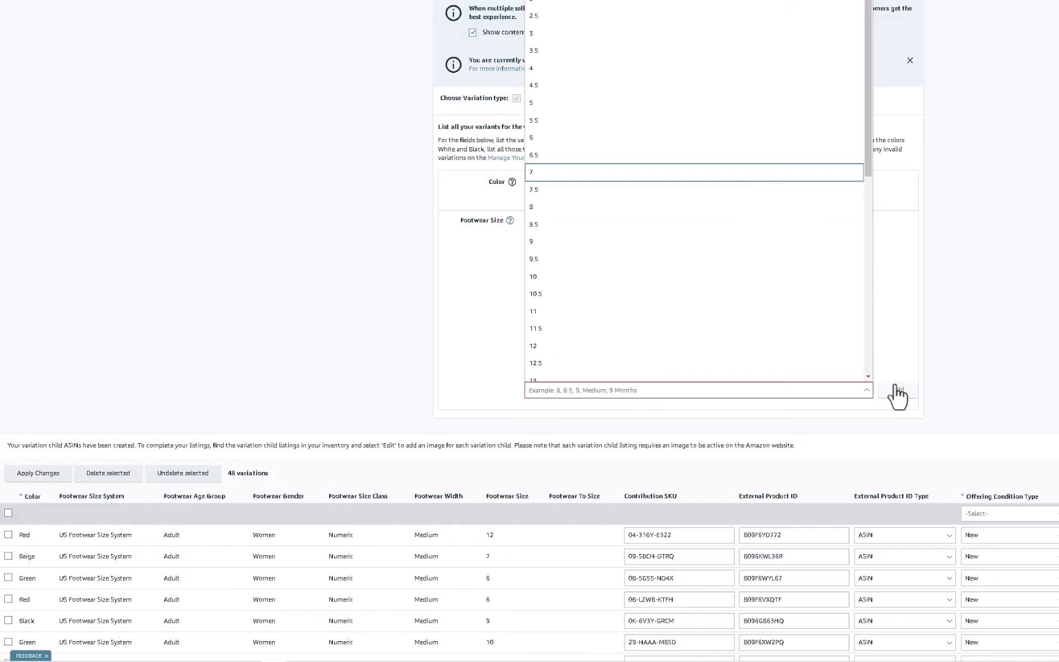
click(531, 171)
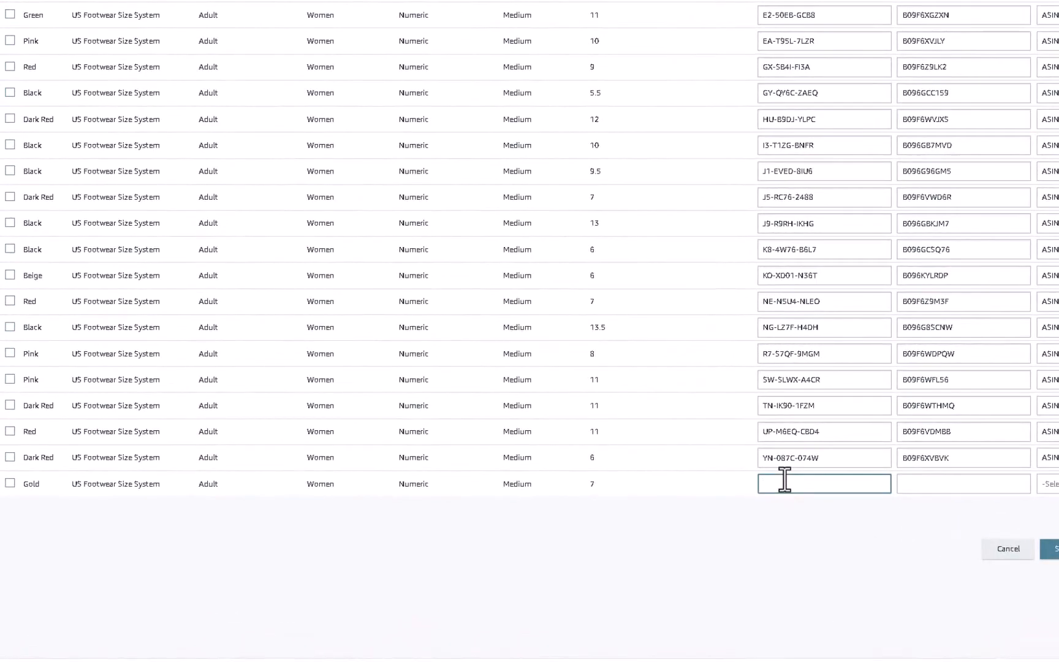
- Give the Taygra.Gold.7 row UPC ID type, New condition, $79.00, quantity 0, and save
text(Taygr)
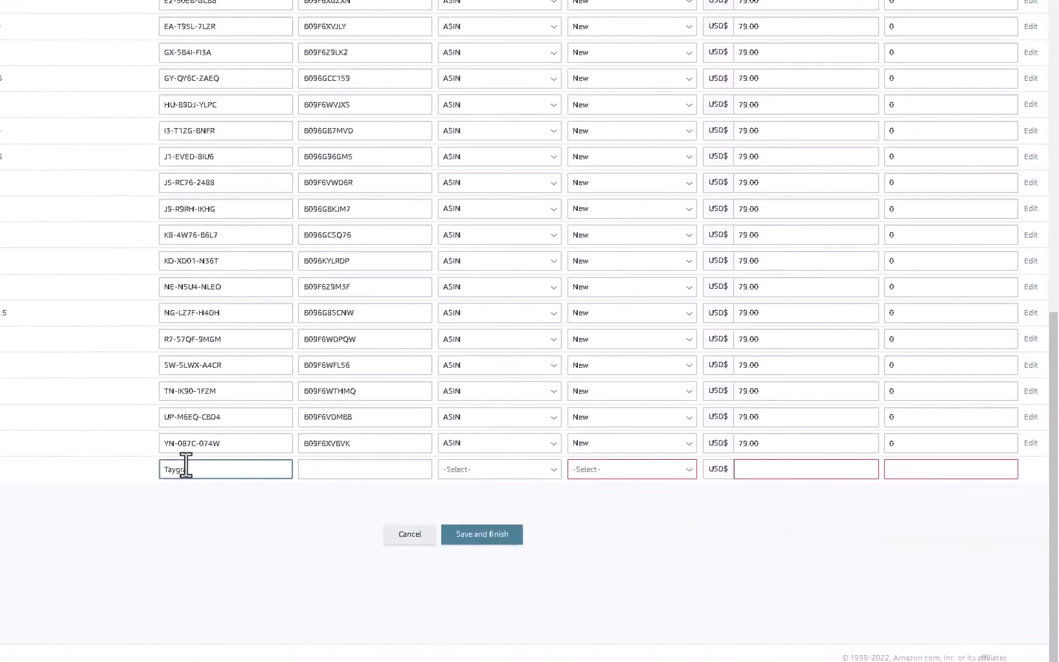
text(Gold.7)
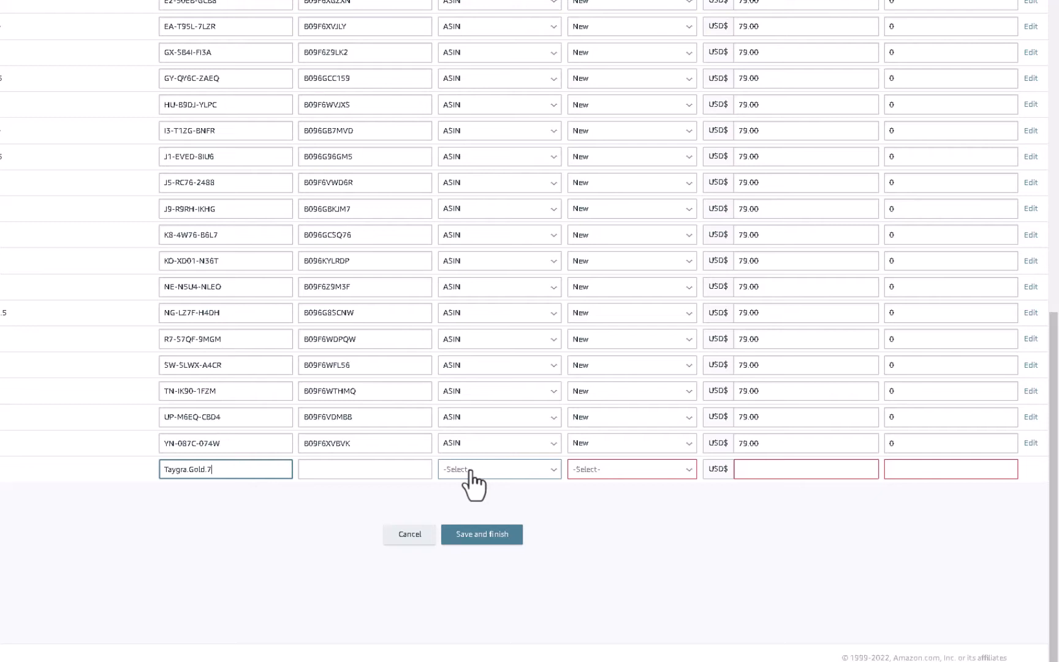
click(498, 469)
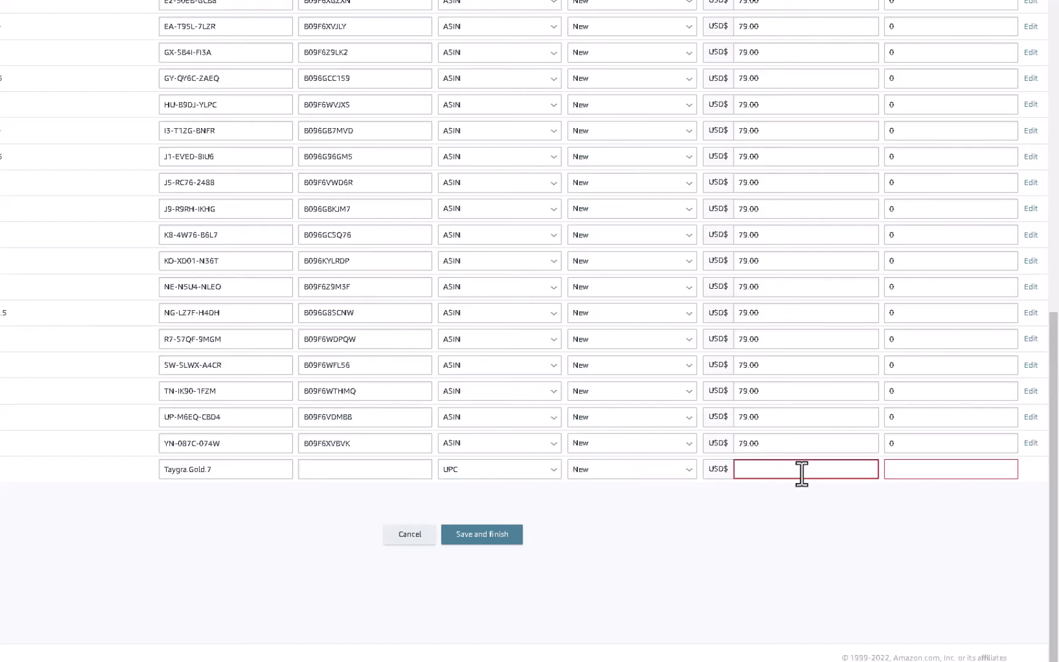
text(79.00)
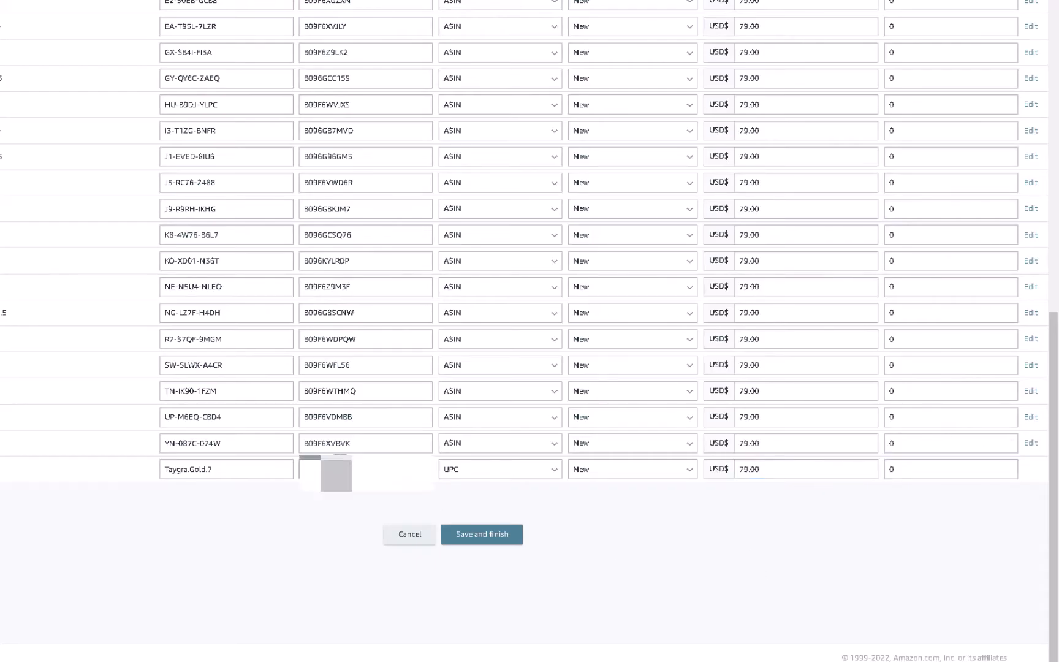
click(481, 534)
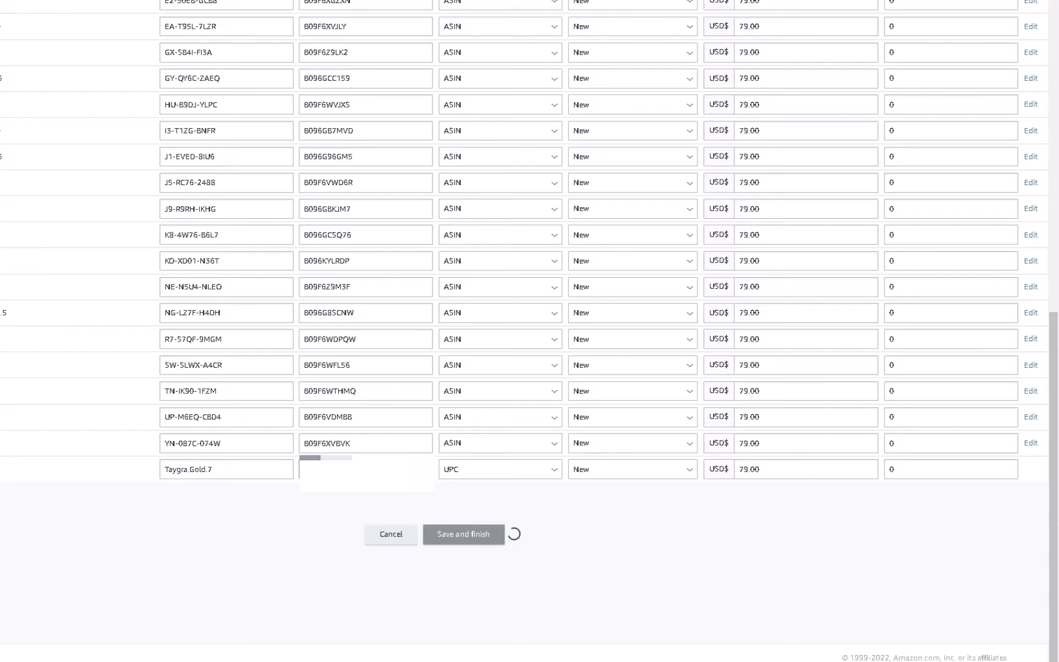
click(463, 534)
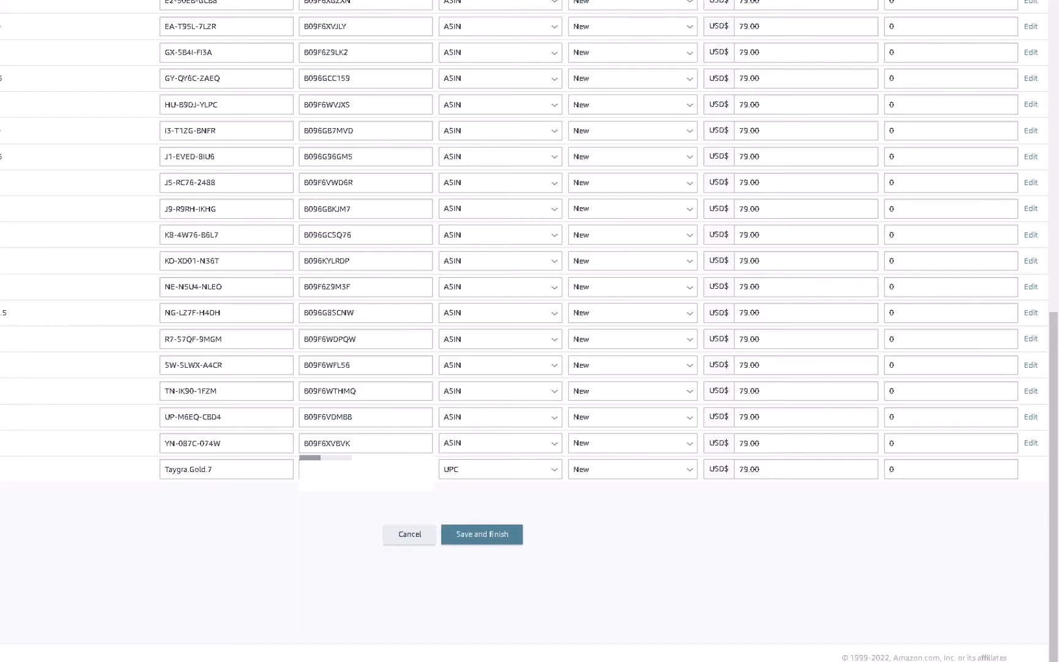
mouse_move(481, 534)
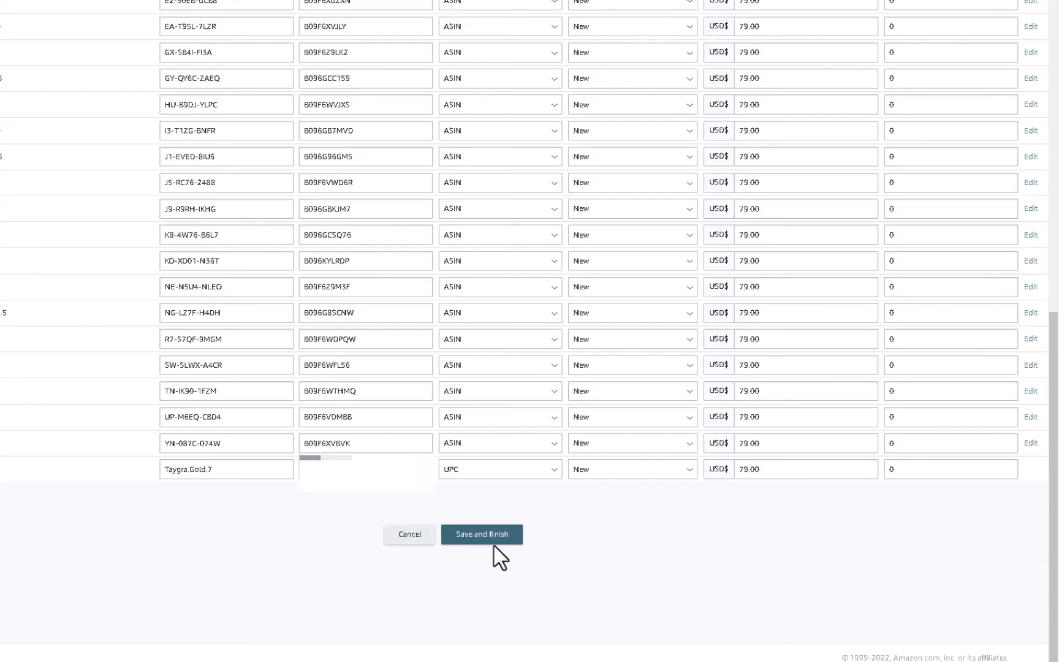
mouse_move(476, 592)
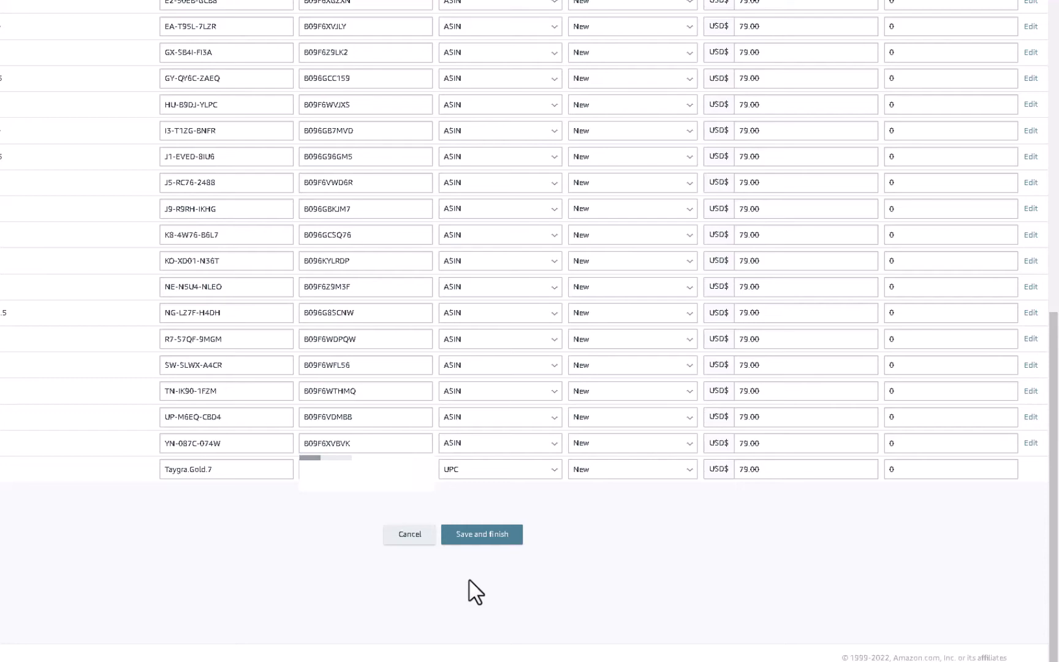
scroll(down, 3)
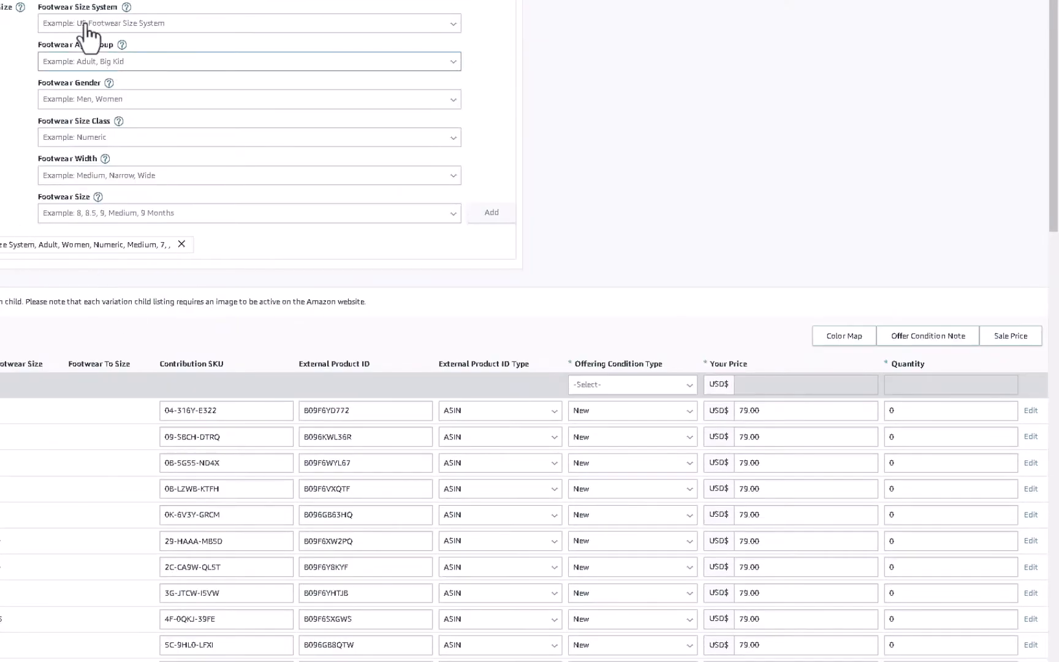
- Add a US women's Gold size 8 row with SKU Taygra.Gold.8 and UPC ID type
click(249, 23)
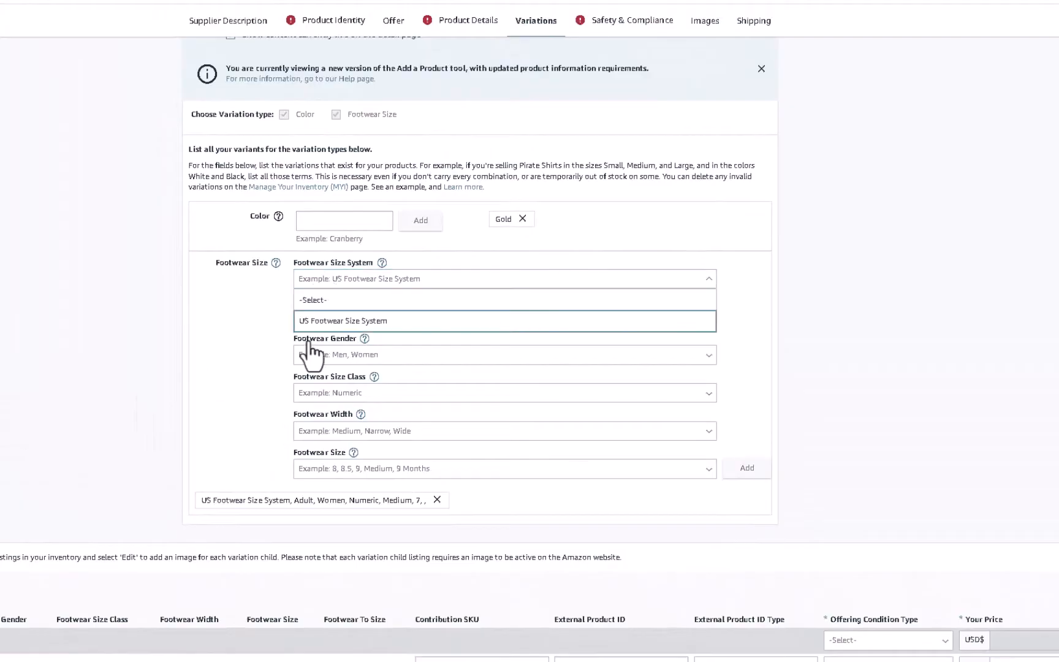
mouse_move(254, 346)
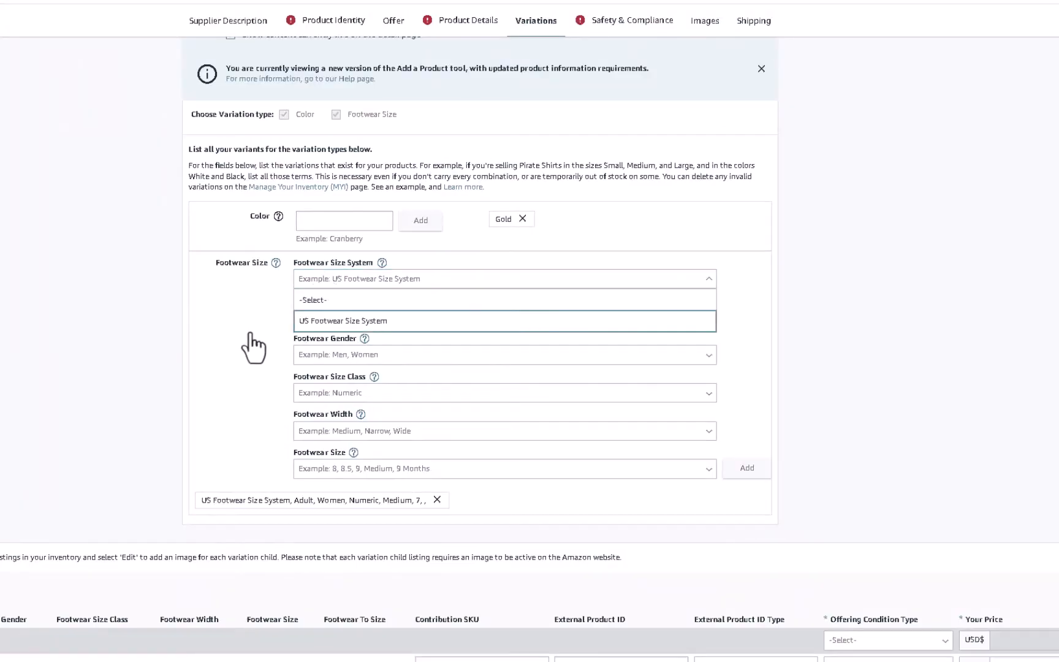
click(503, 468)
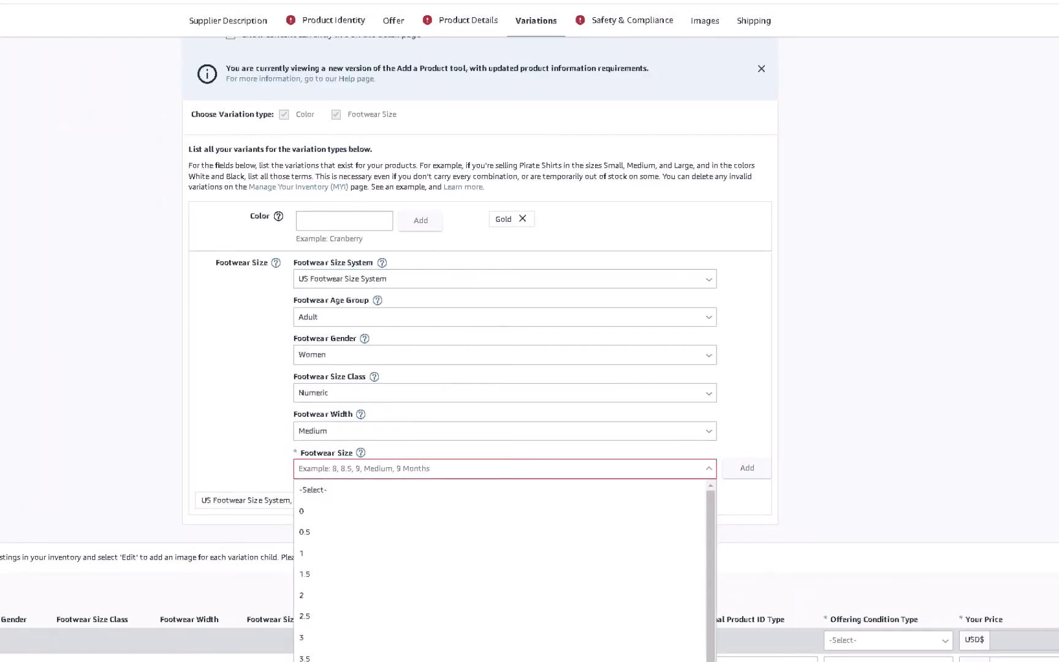
scroll(down, 3)
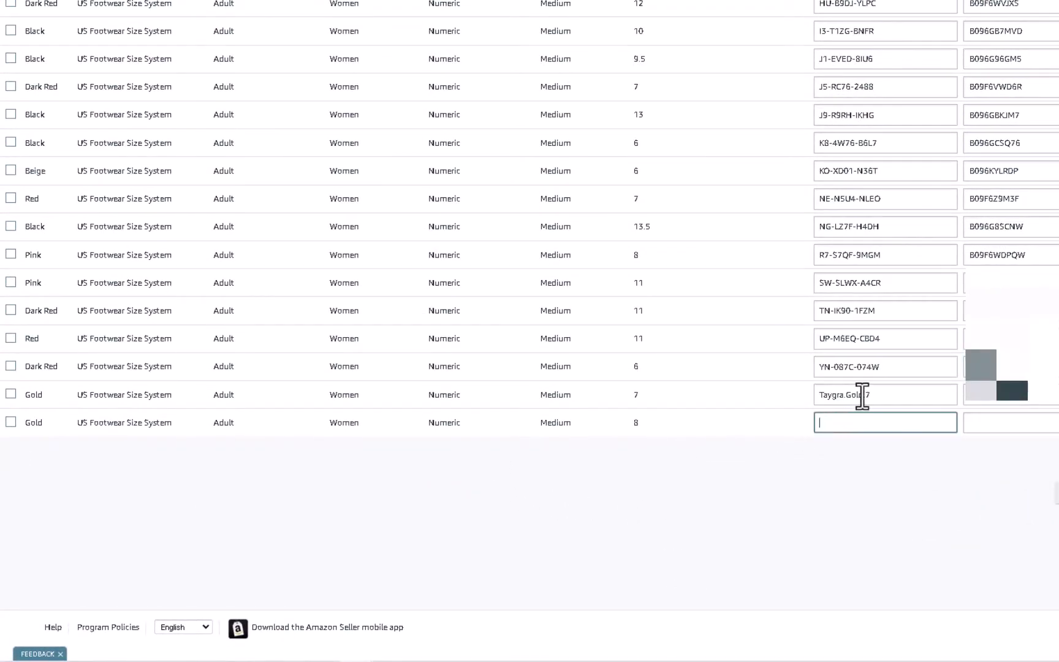
text(Taygra.Gold.)
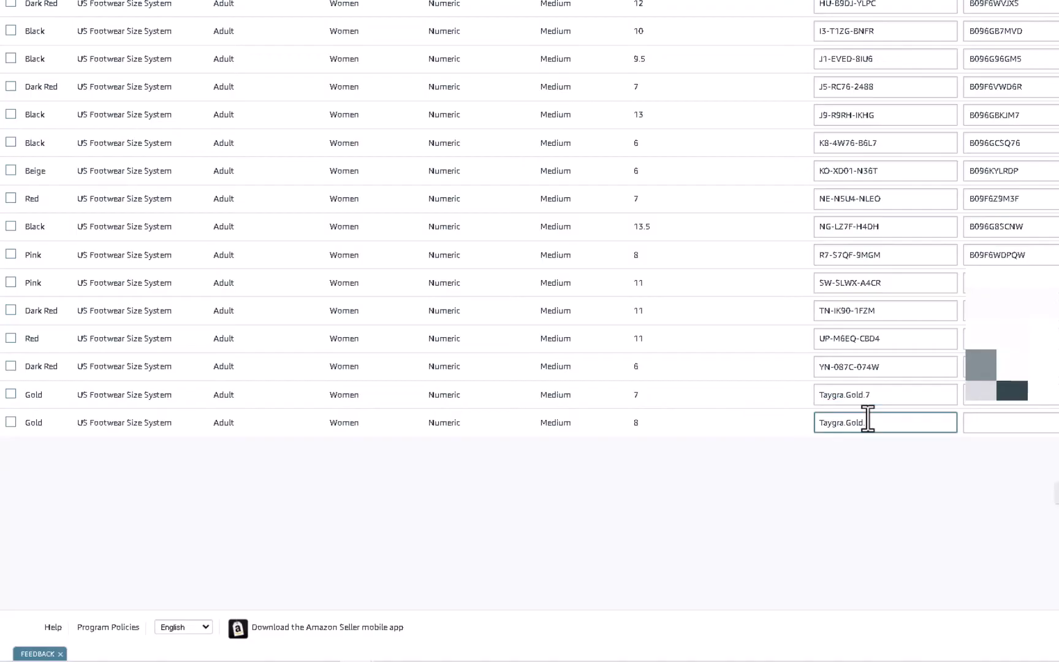
text(8)
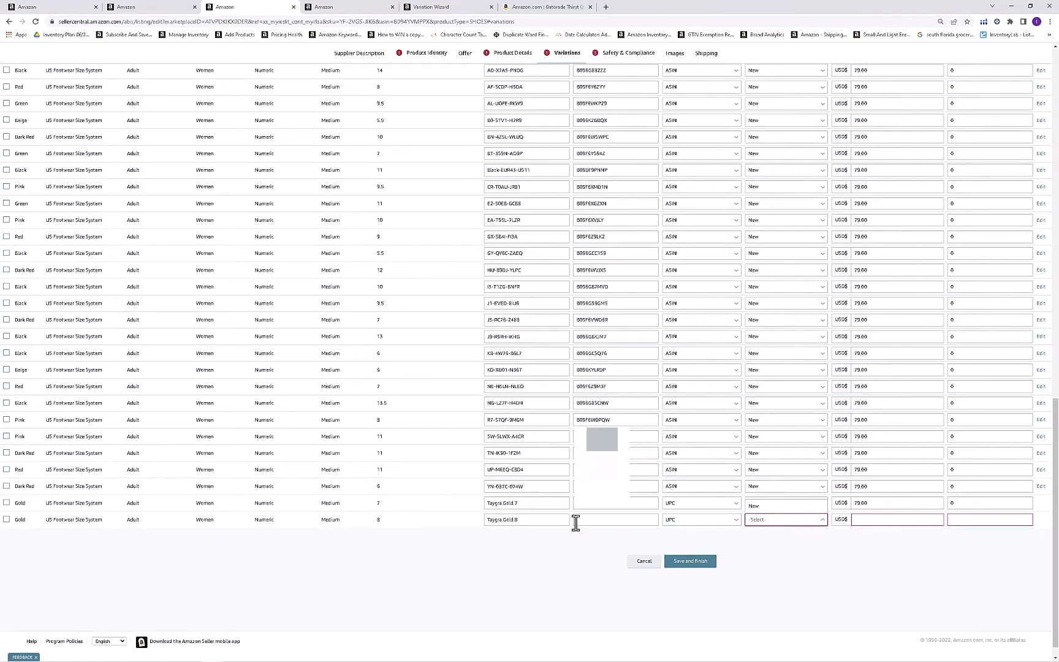
mouse_move(693, 570)
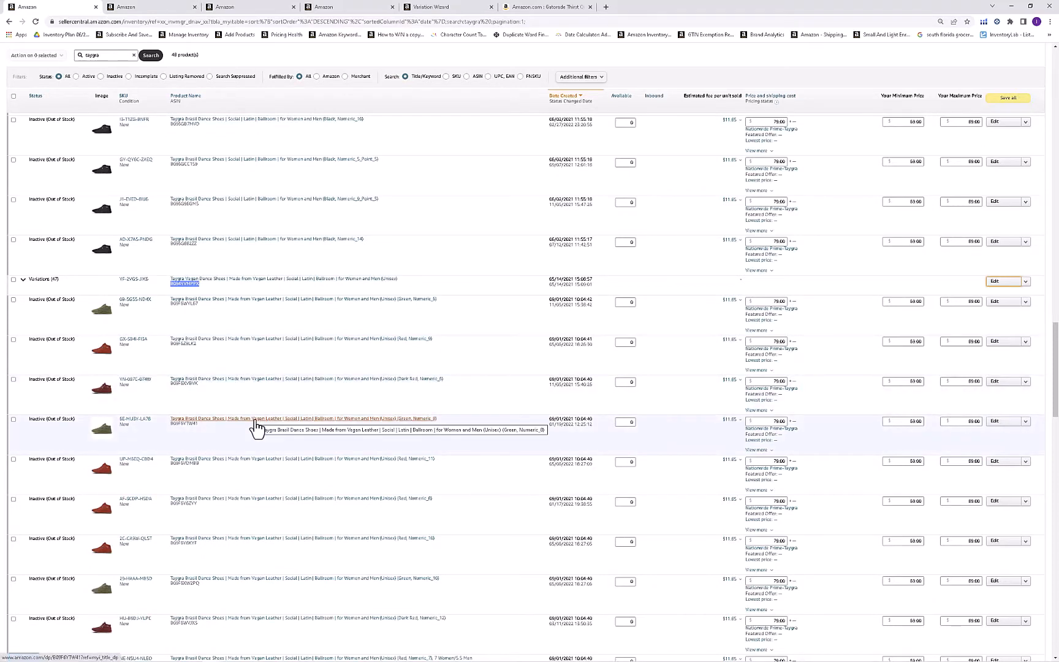
mouse_move(223, 439)
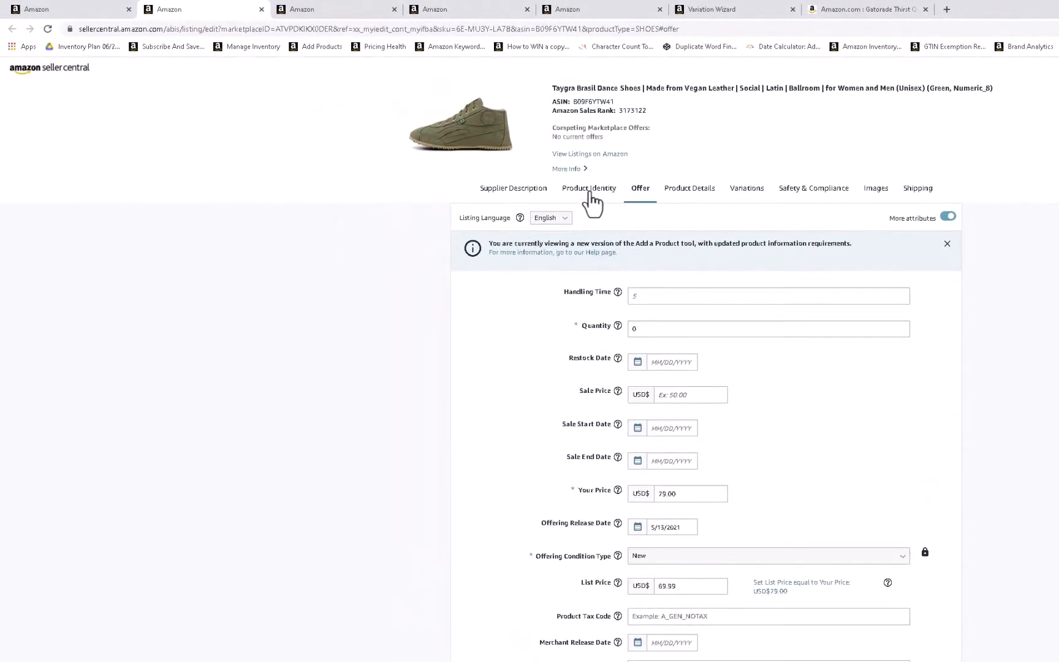
- Check the Green size 8 listing's Item Name under Product Identity, then view its Images
click(588, 188)
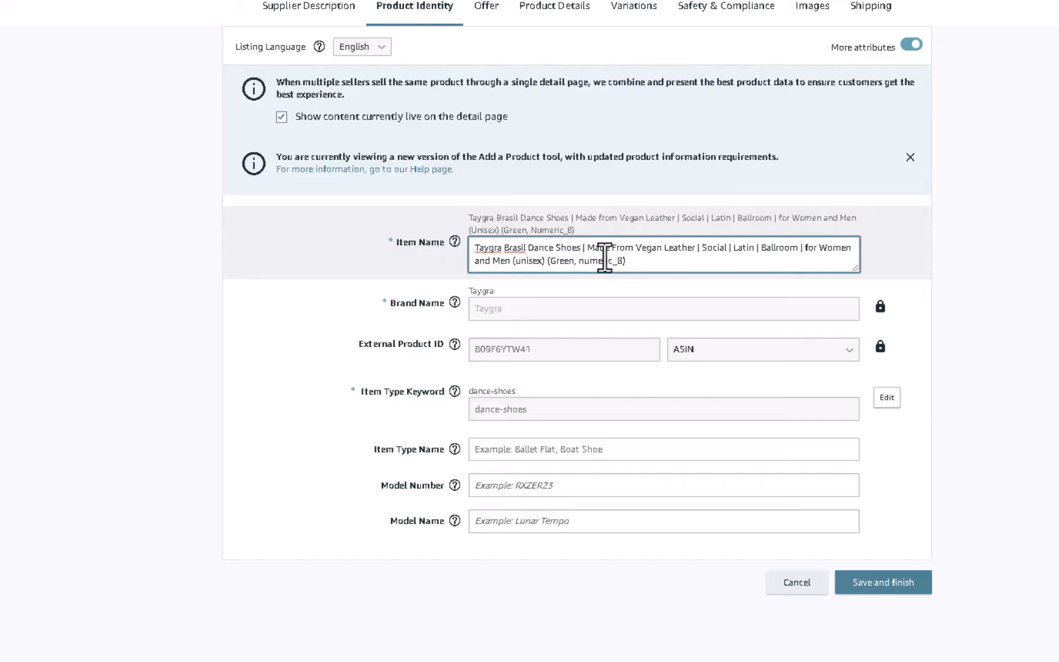
scroll(down, 3)
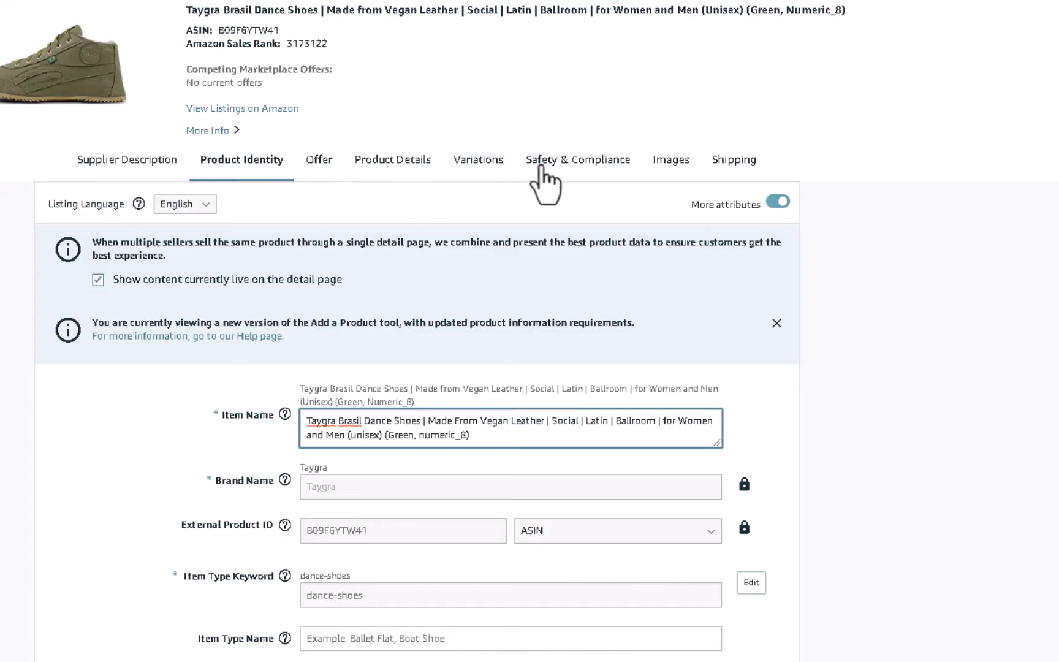
click(669, 159)
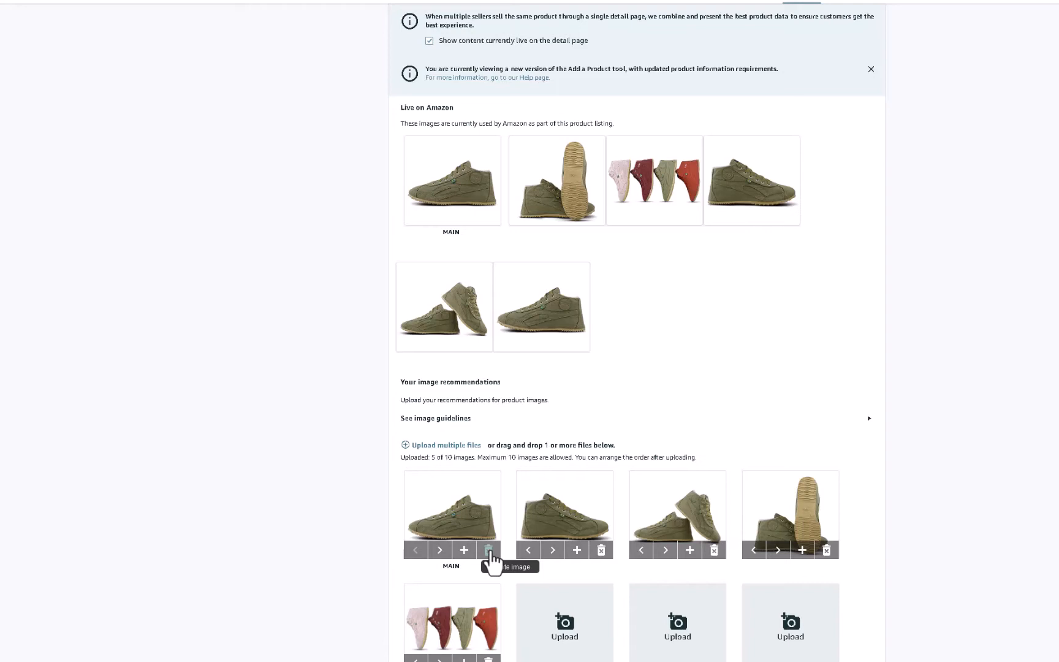
mouse_move(584, 524)
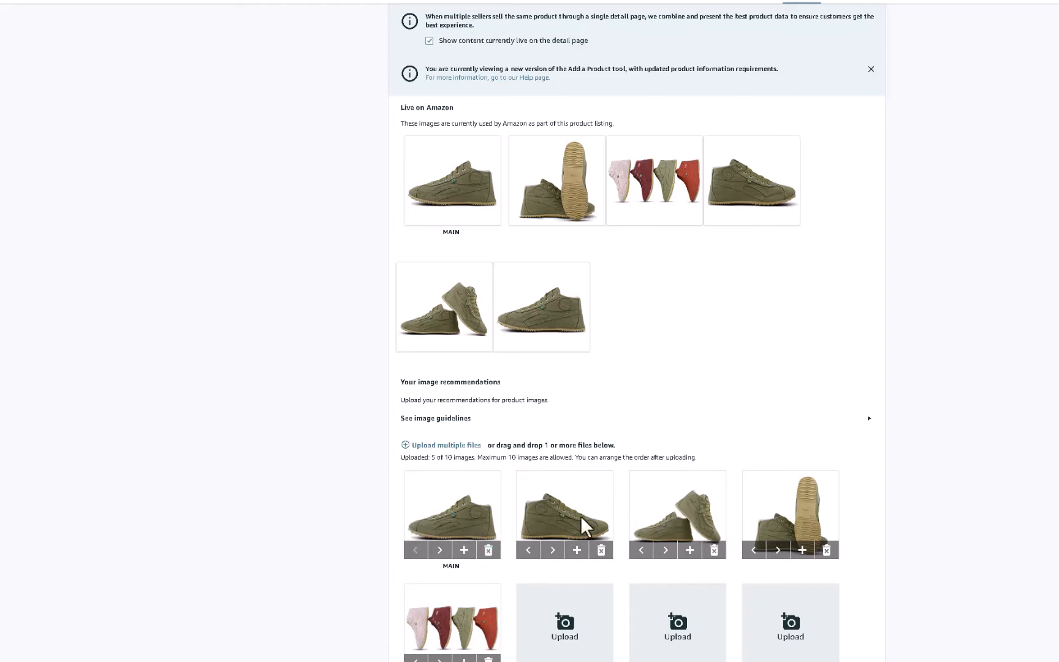
scroll(down, 3)
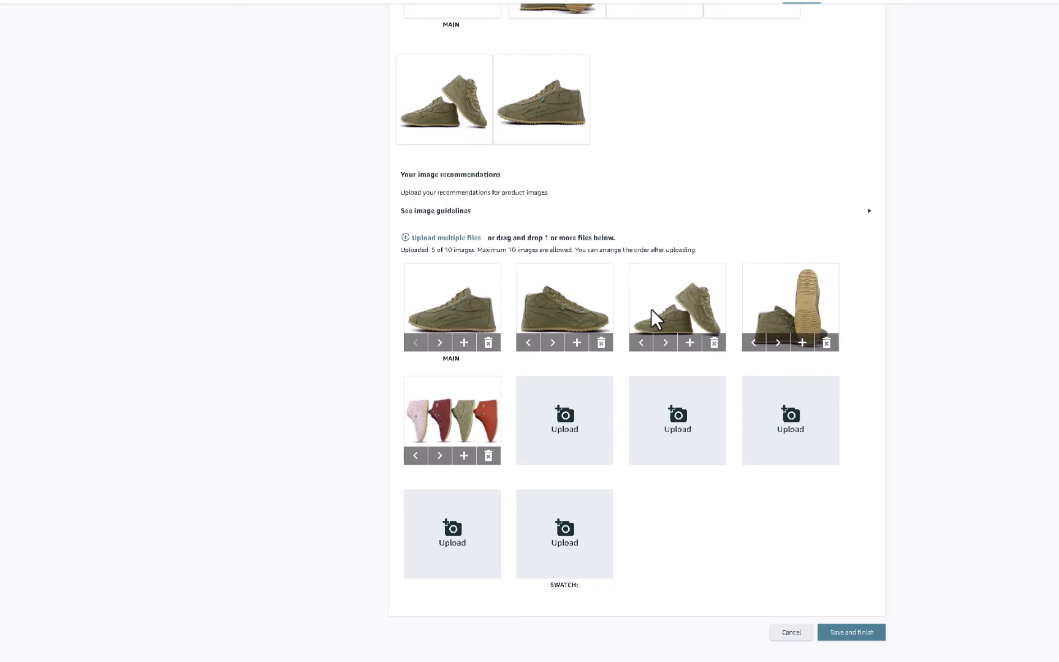
scroll(down, 3)
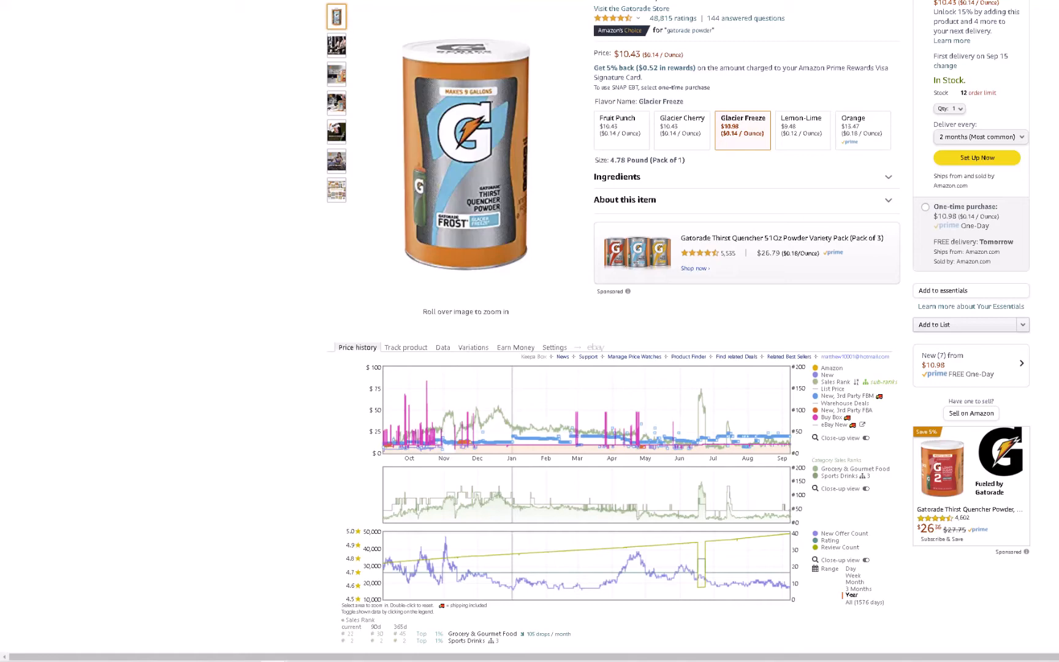
mouse_move(794, 110)
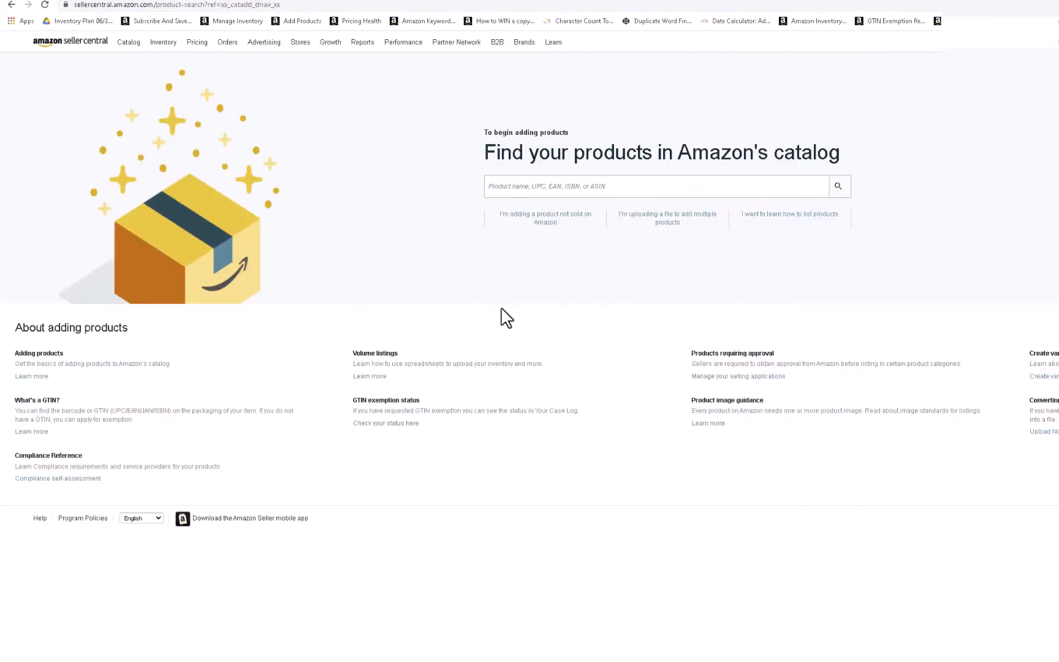
mouse_move(250, 169)
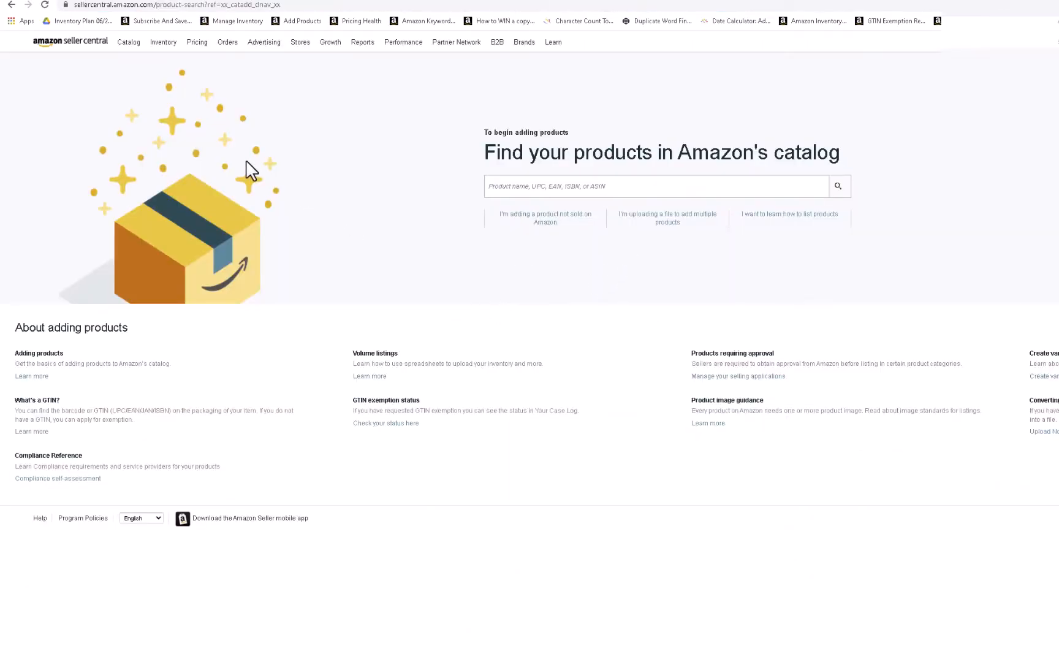
- Open the Variation Wizard for the existing Taygra variation family
click(128, 42)
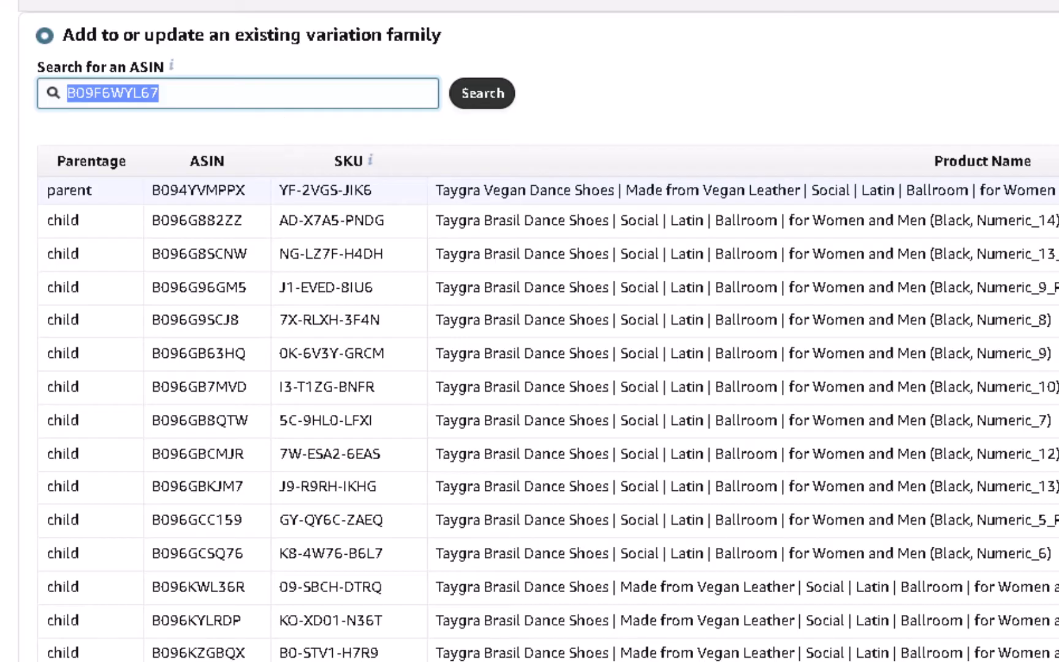
mouse_move(419, 81)
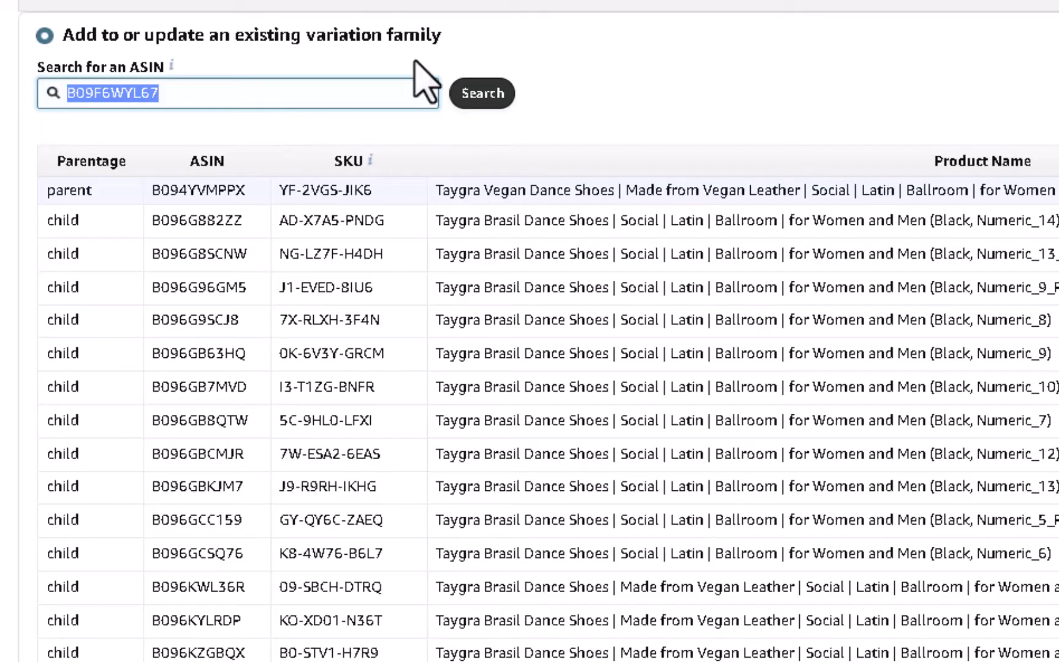
mouse_move(586, 318)
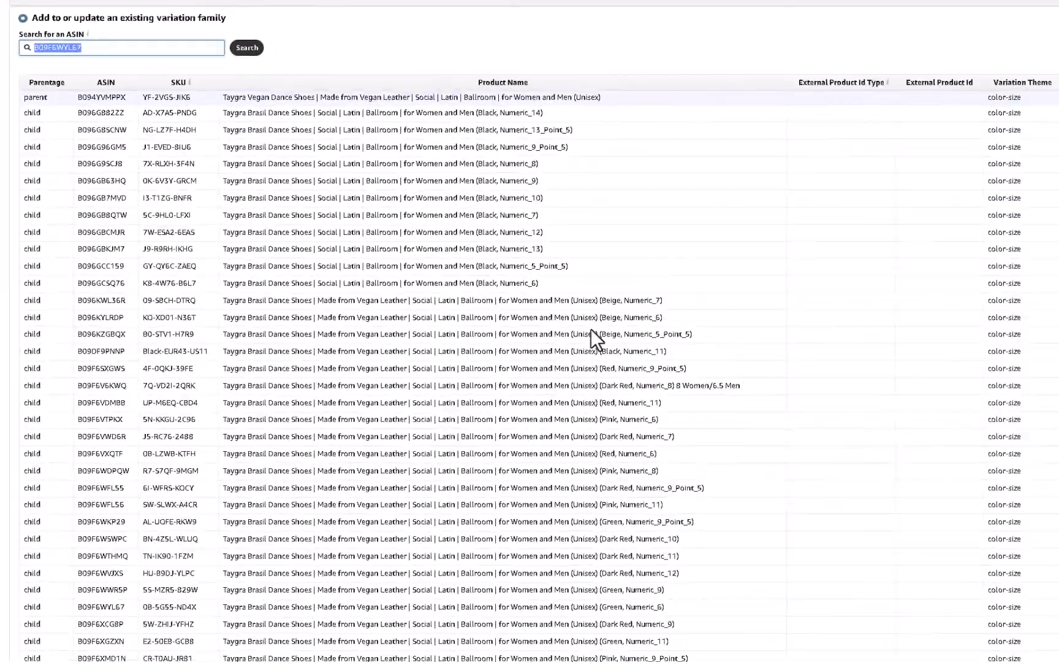
scroll(down, 3)
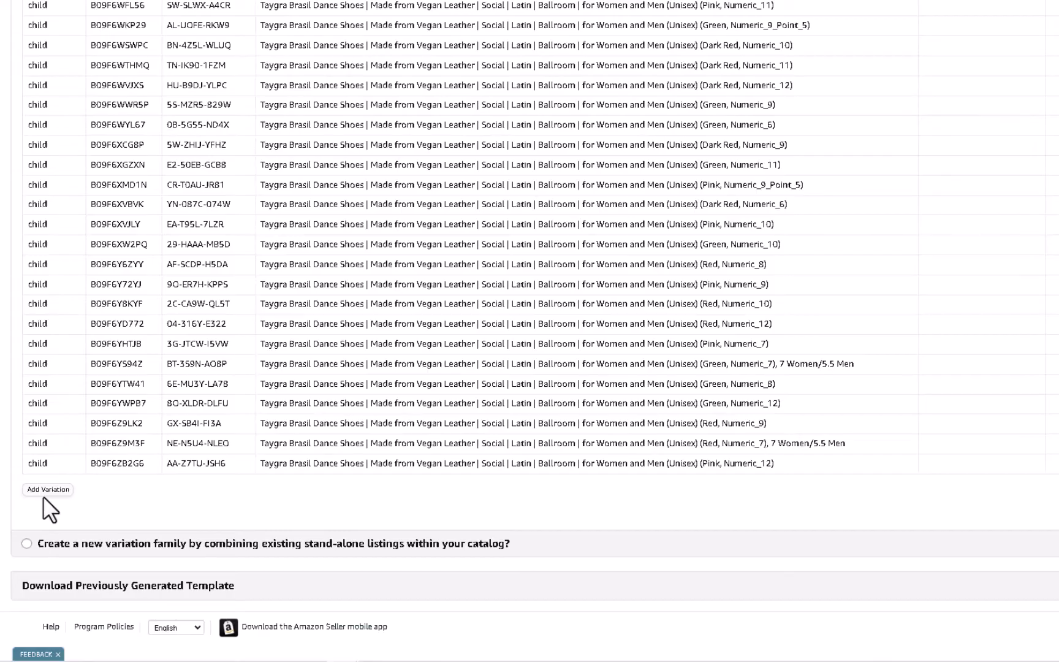
- Add a new child row with a Taygra Gold SKU and UPC ID type
click(47, 489)
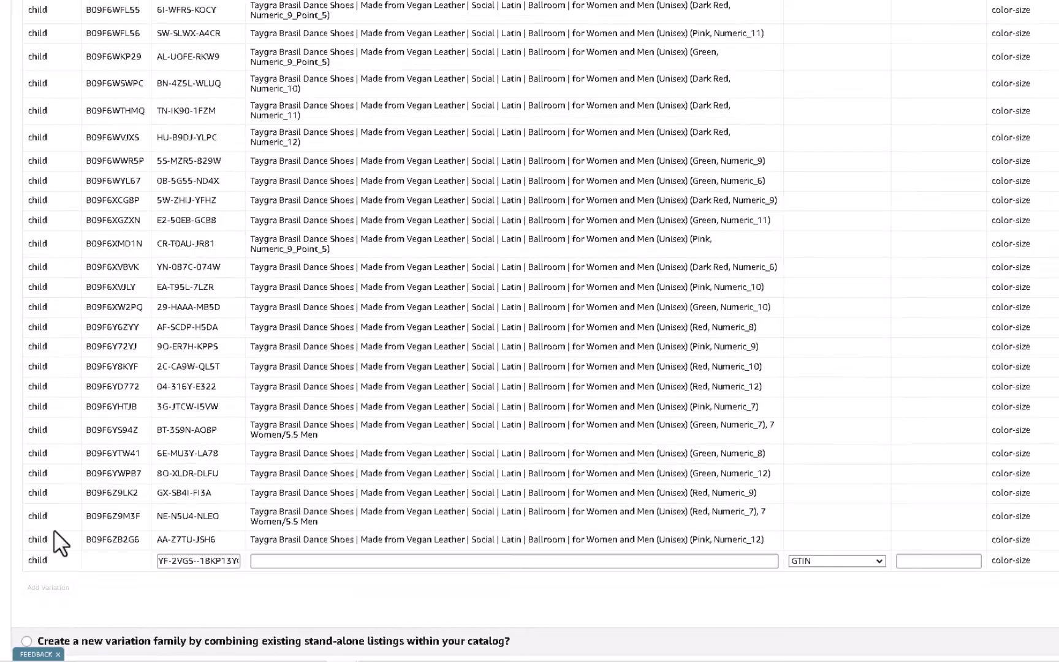
mouse_move(116, 588)
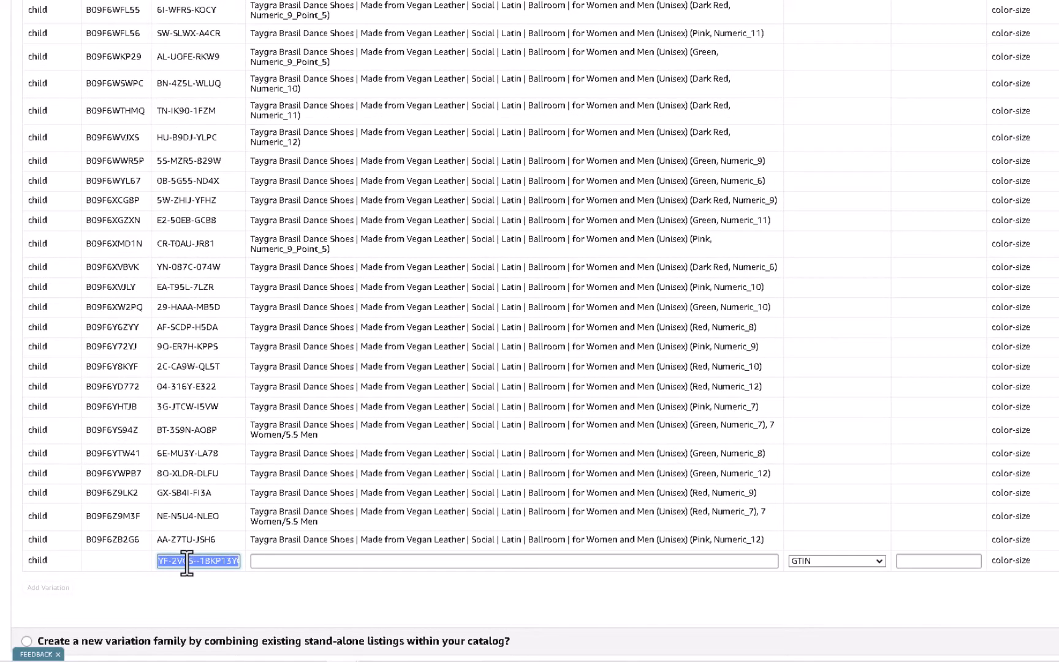
text(Taygra So)
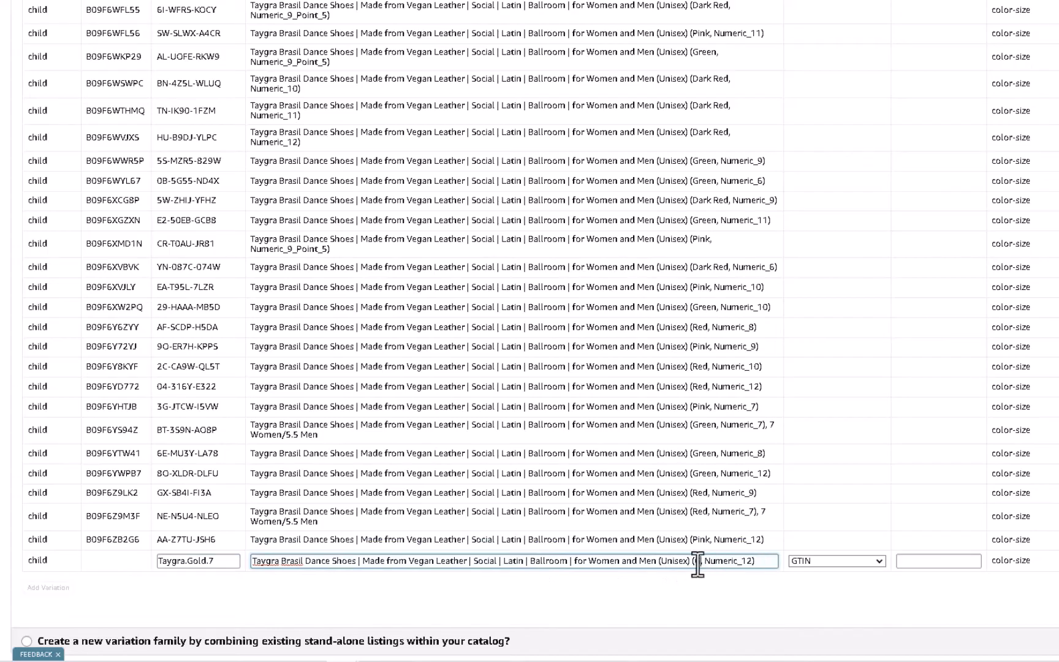
text(Gold)
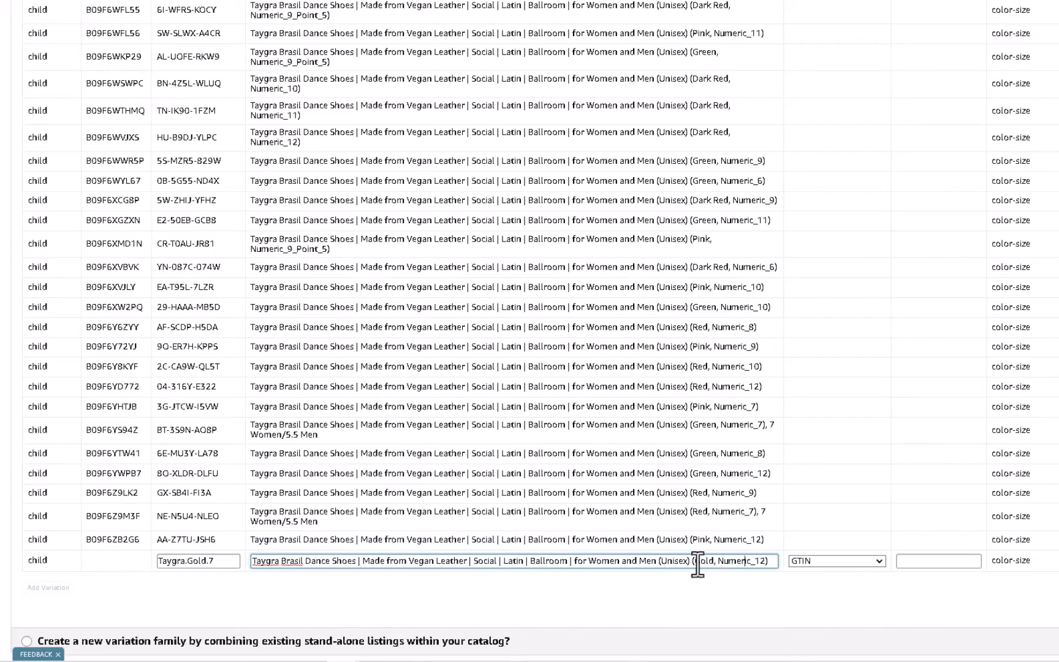
click(835, 561)
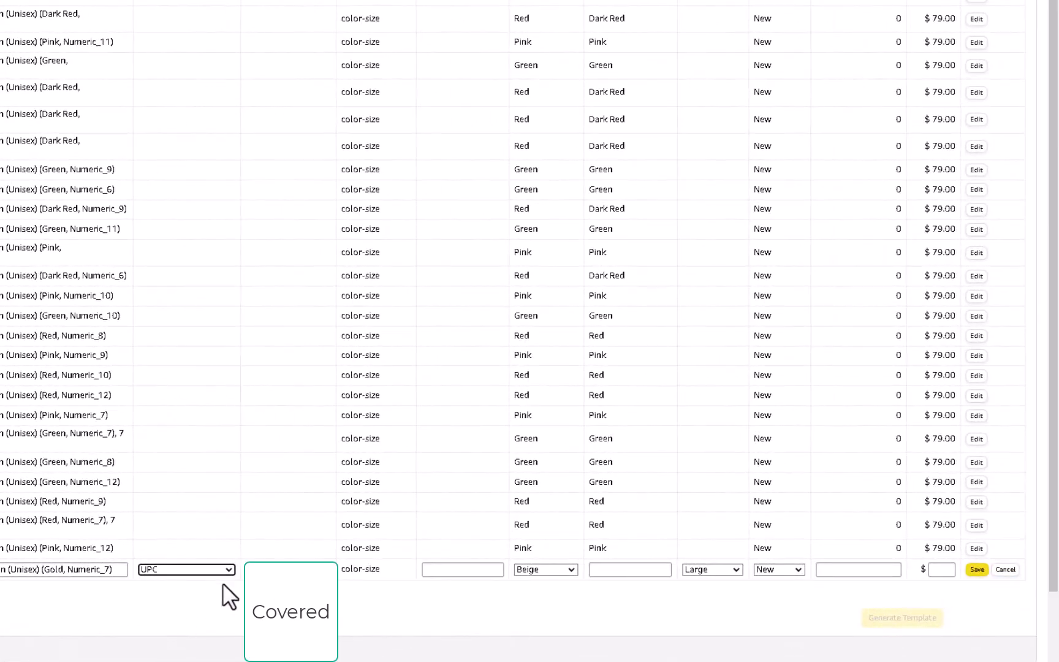
- Set the gold row's colour map to Gold, size Medium, price 79.00, and save
click(545, 569)
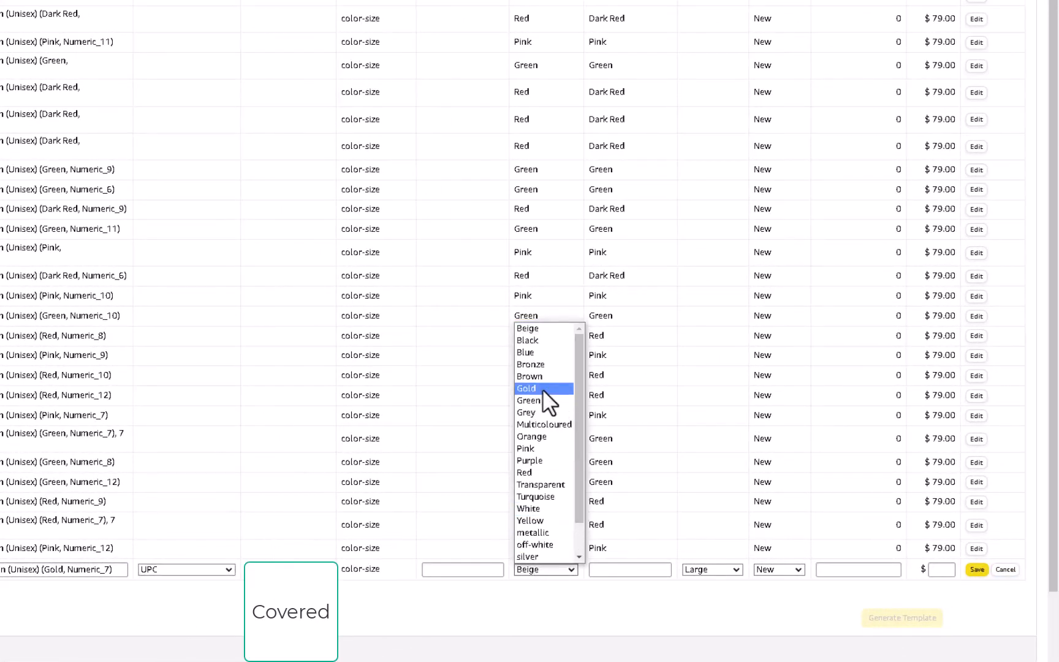
click(525, 388)
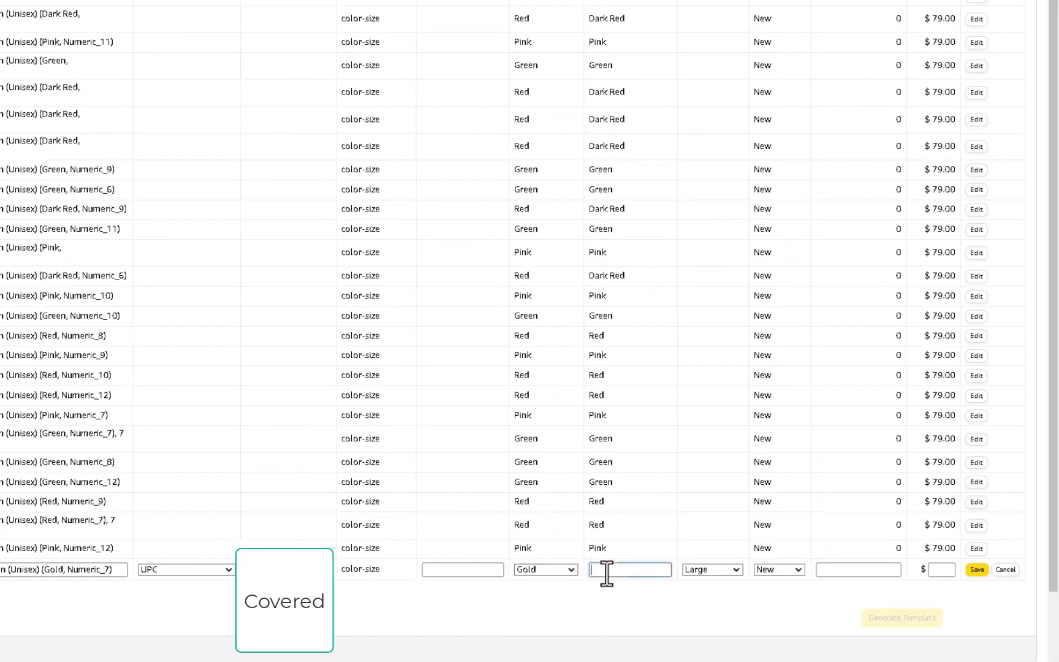
text(GOL)
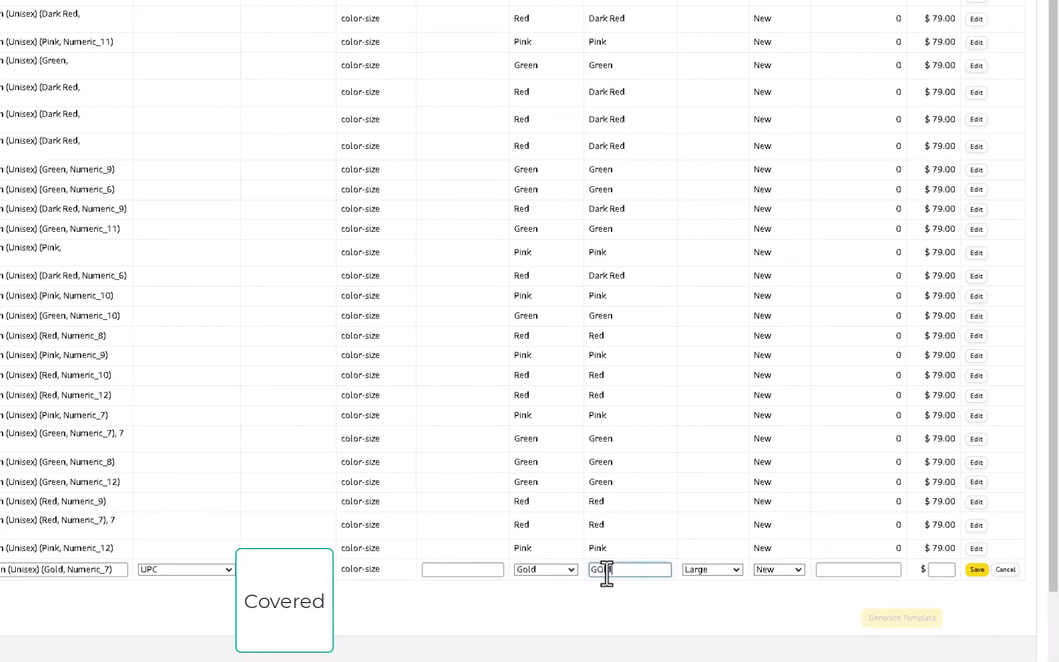
click(710, 569)
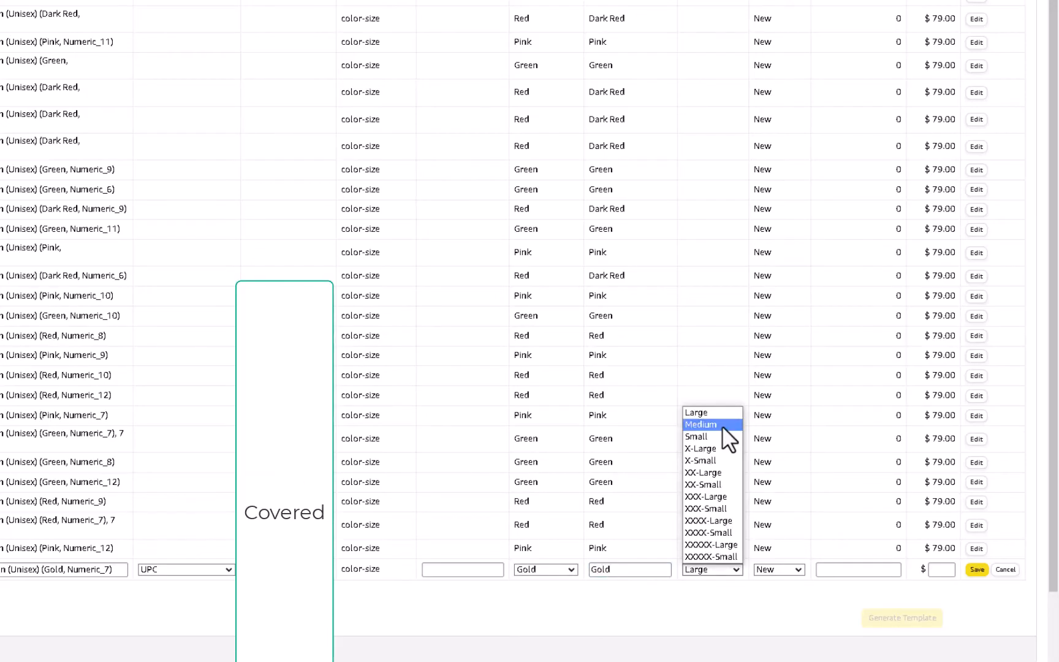
click(699, 424)
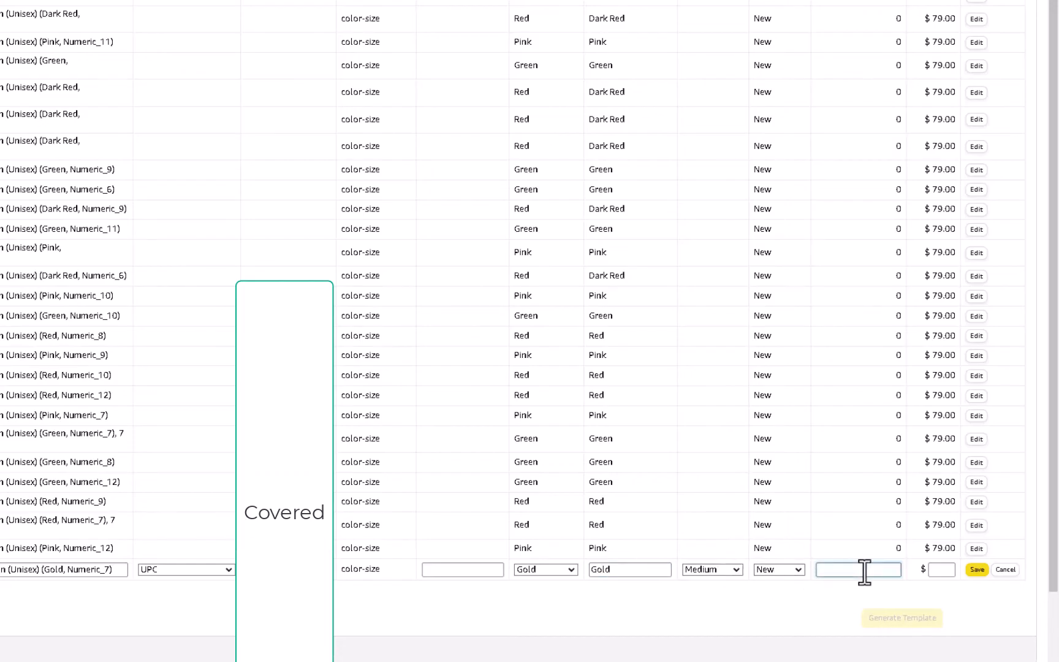
text(79.00)
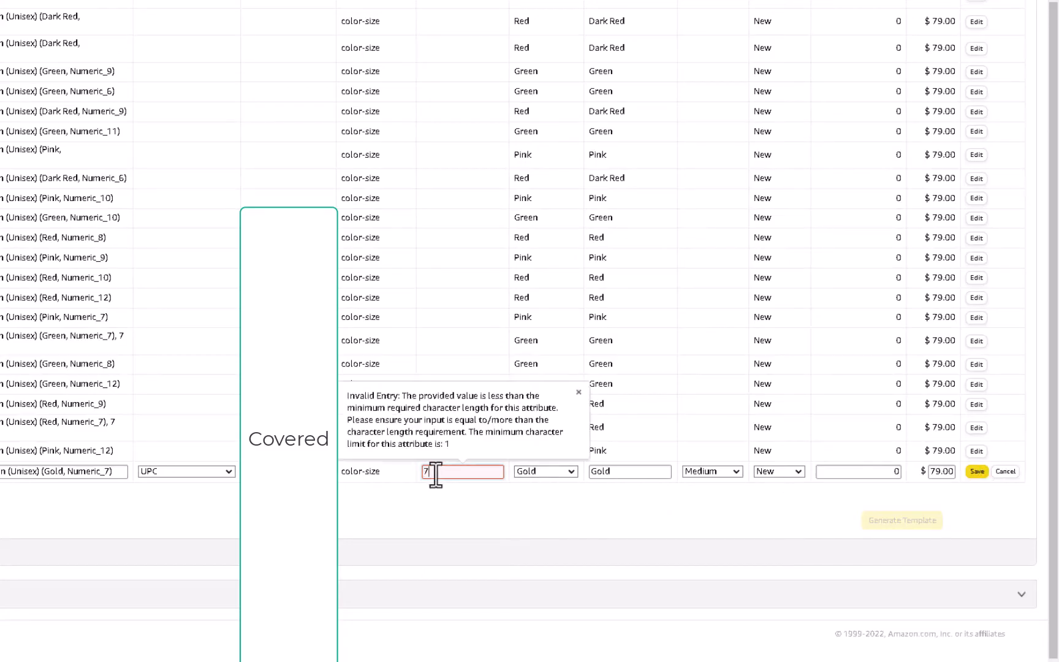
click(975, 471)
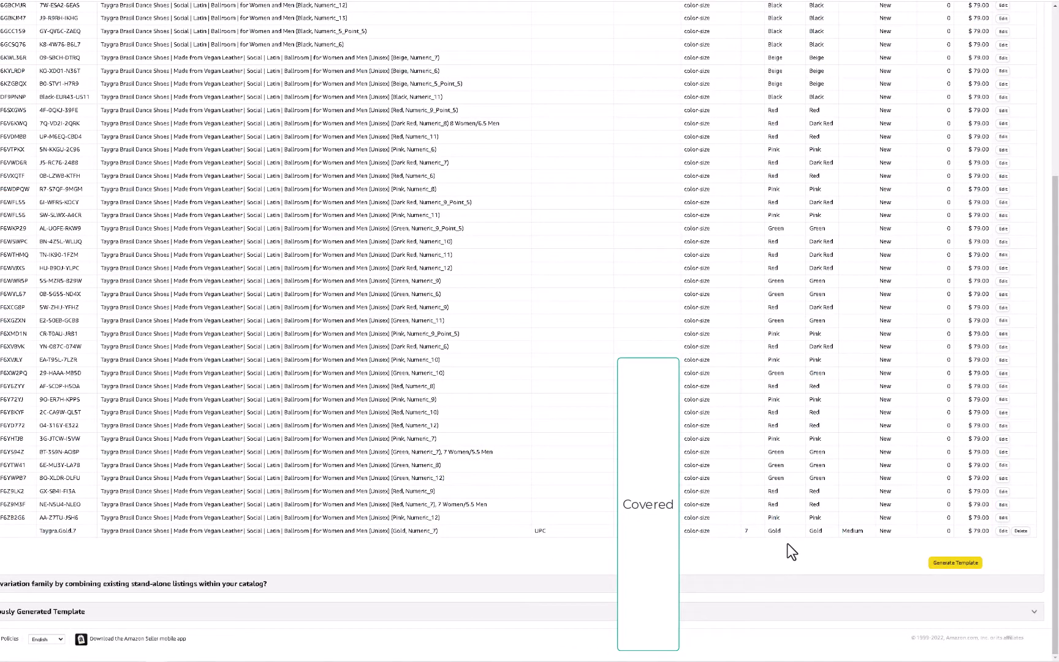
mouse_move(986, 554)
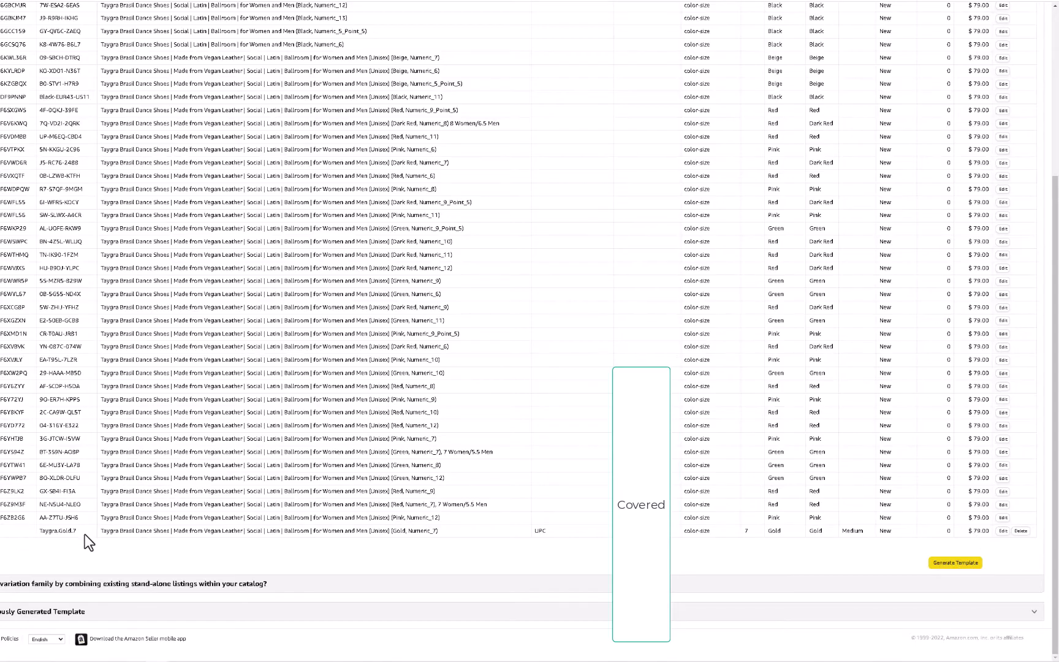
mouse_move(913, 525)
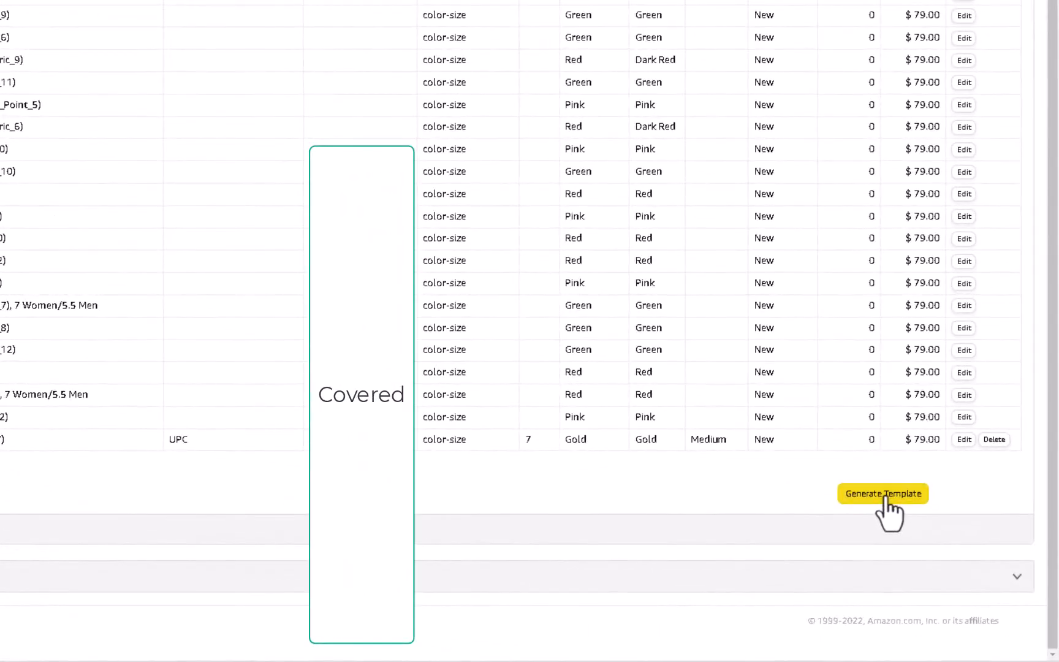
- Generate the template for the updated Taygra variation family
click(882, 493)
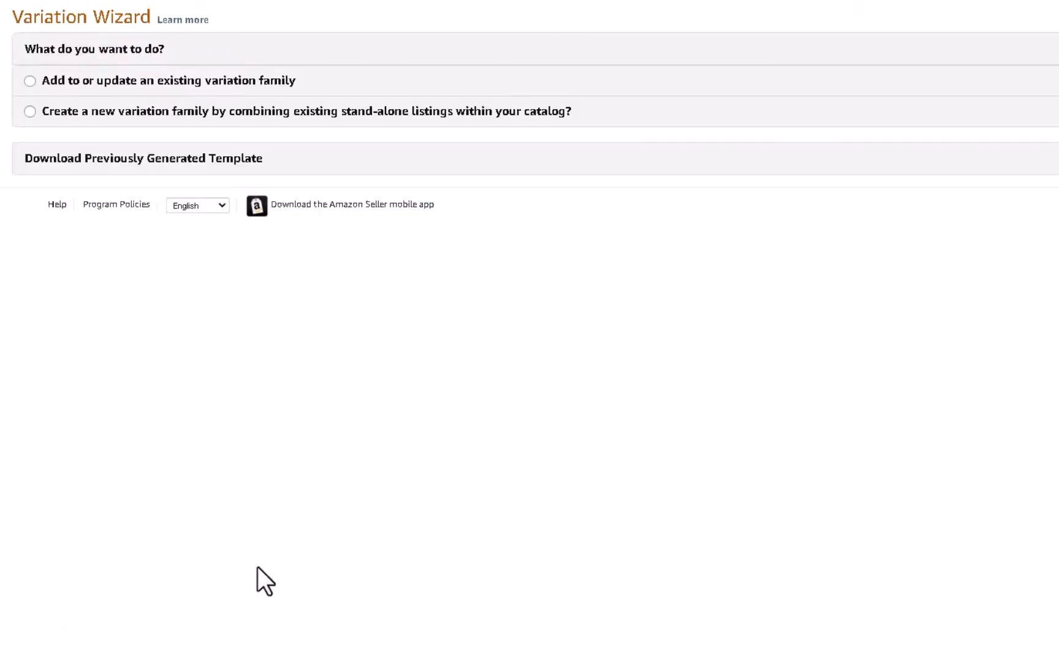
- Download the Sep 07 2022 template from the previously generated templates list
click(143, 158)
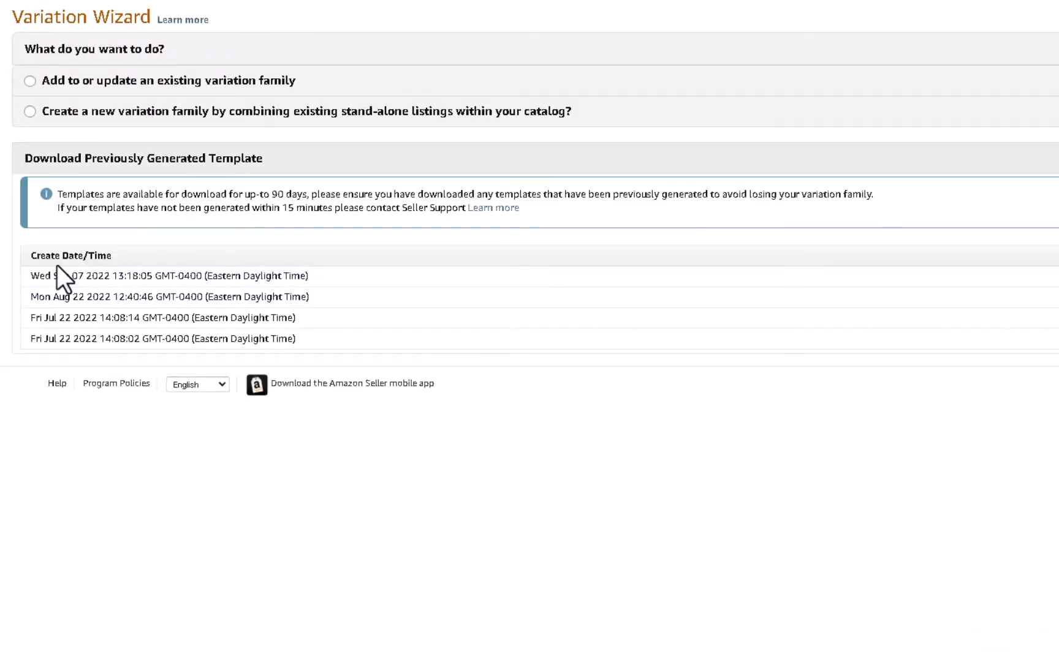
drag(34, 276, 263, 276)
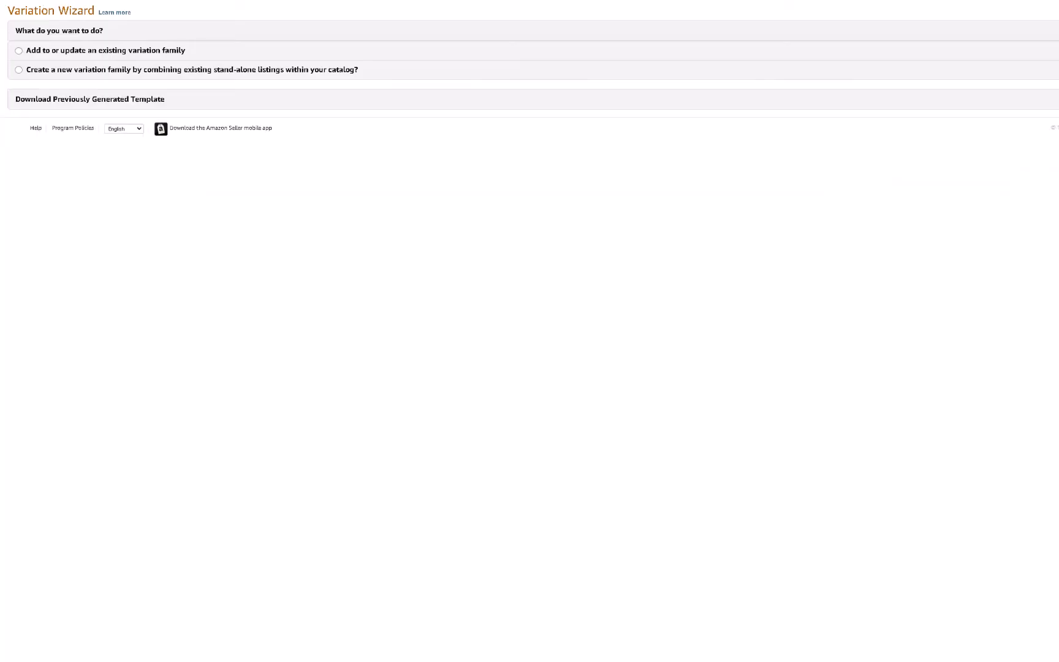
click(88, 99)
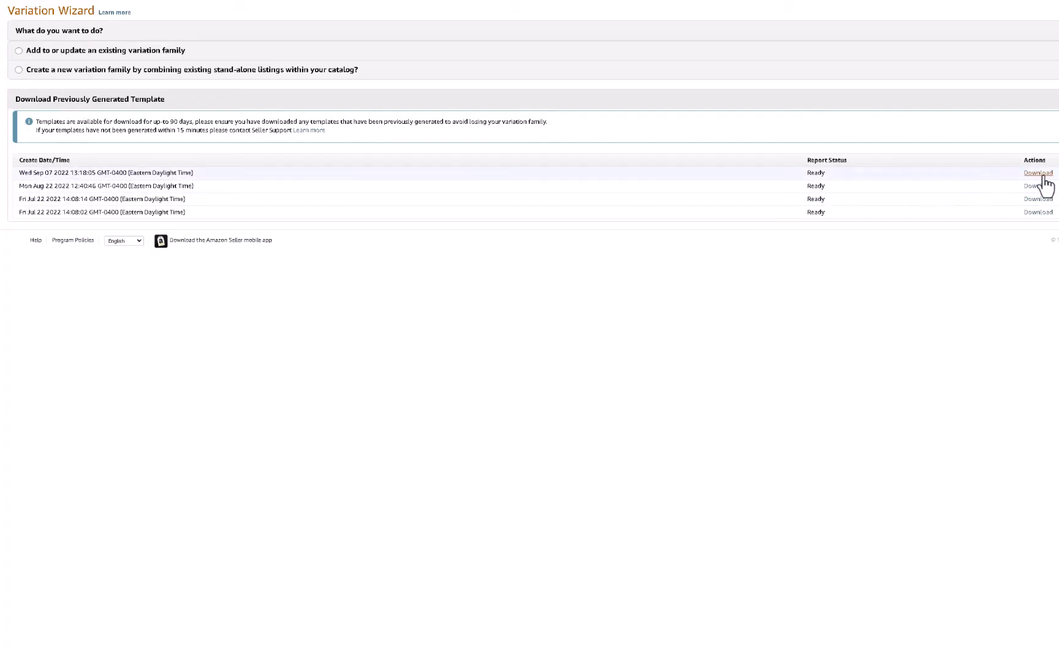
click(1037, 172)
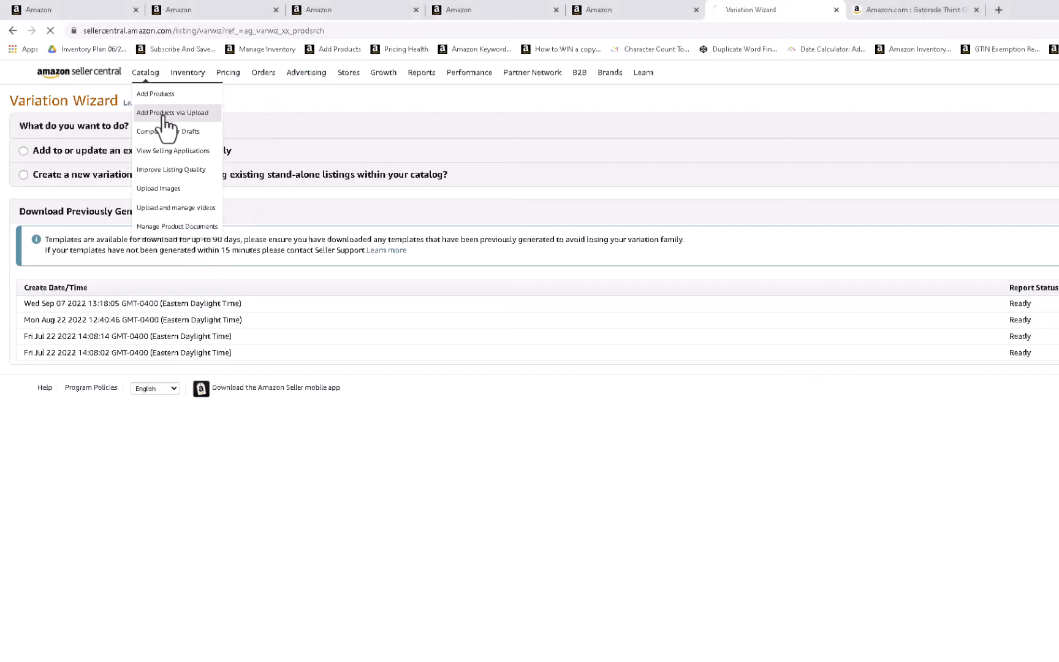
click(173, 112)
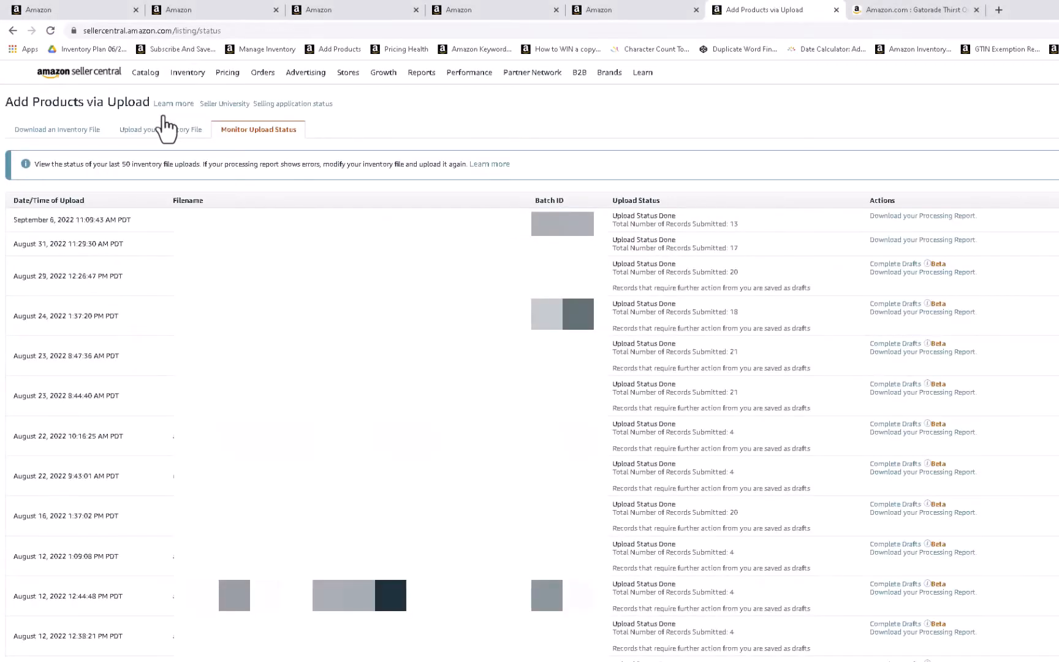
click(160, 129)
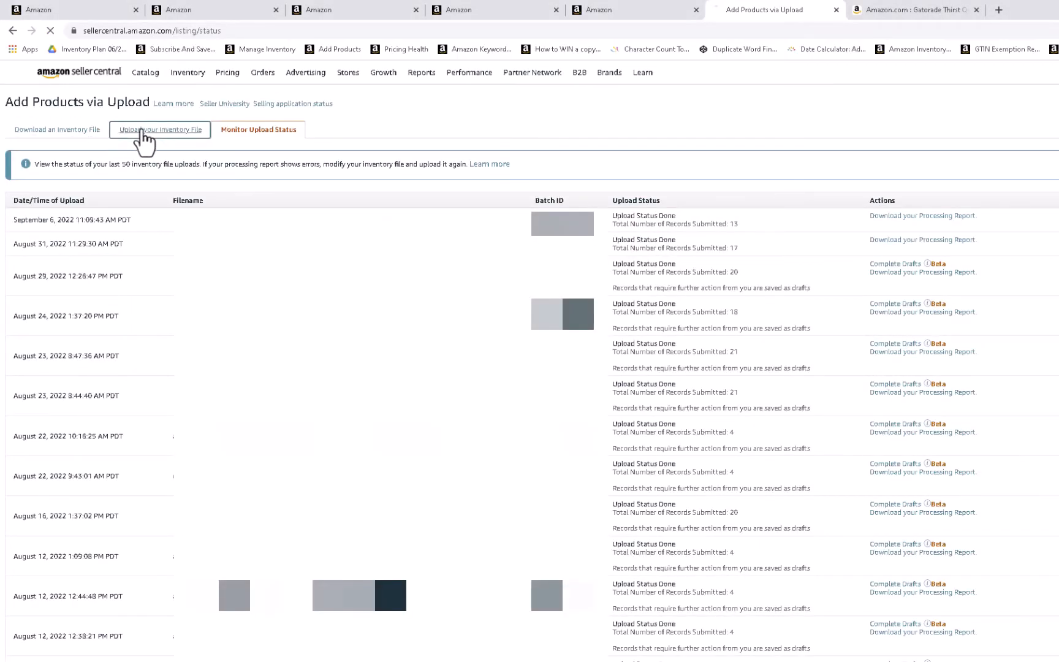
click(159, 130)
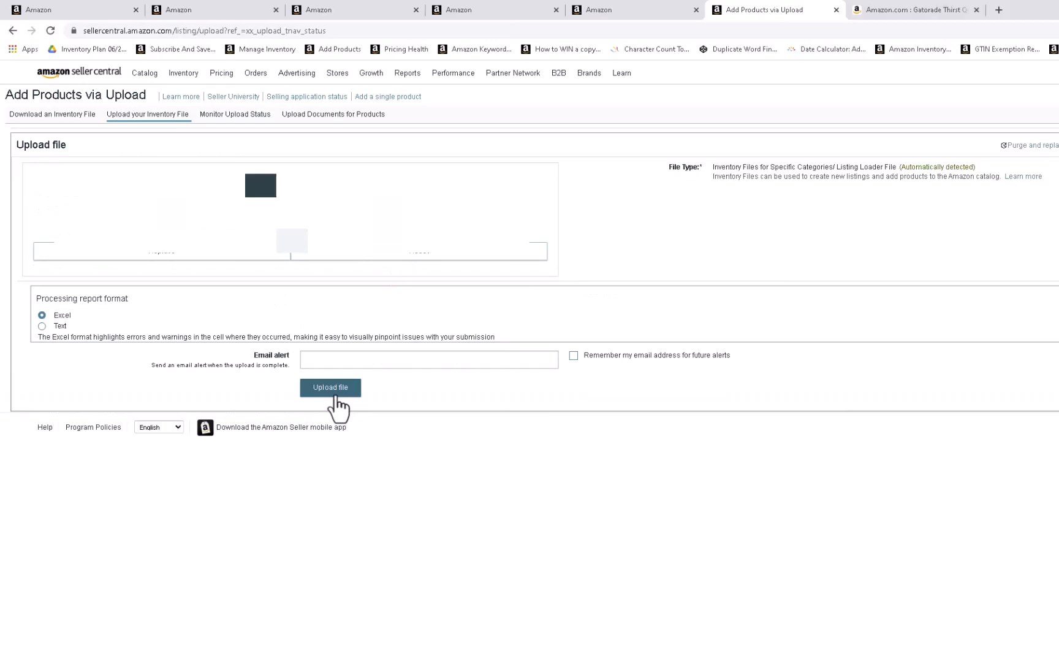
click(330, 387)
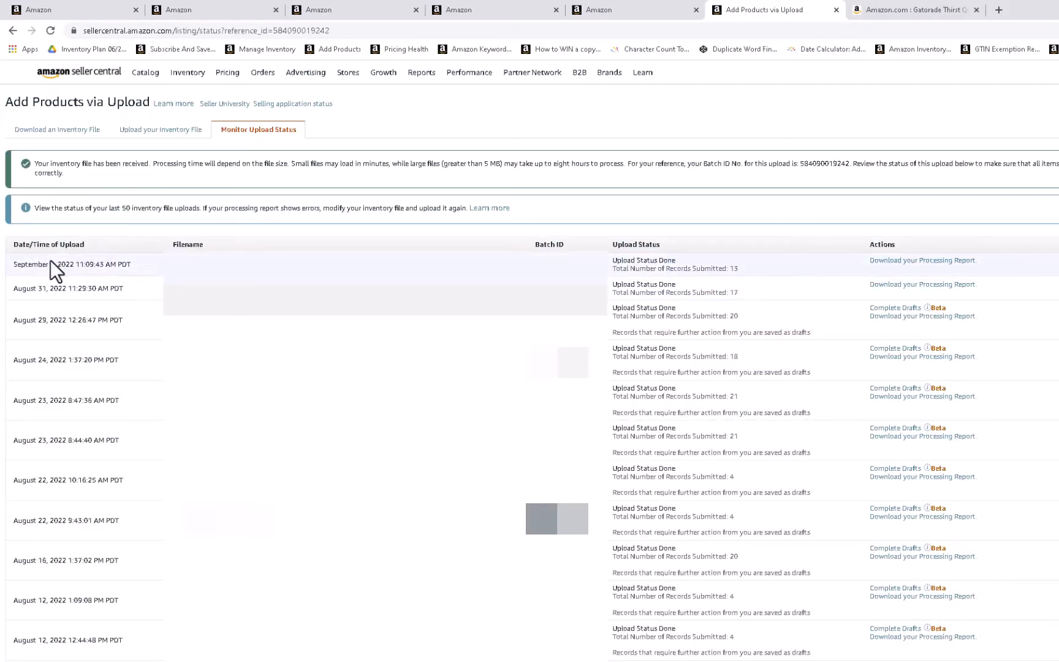
- Reload Monitor Upload Status to track the new upload's in-progress processing
double_click(65, 264)
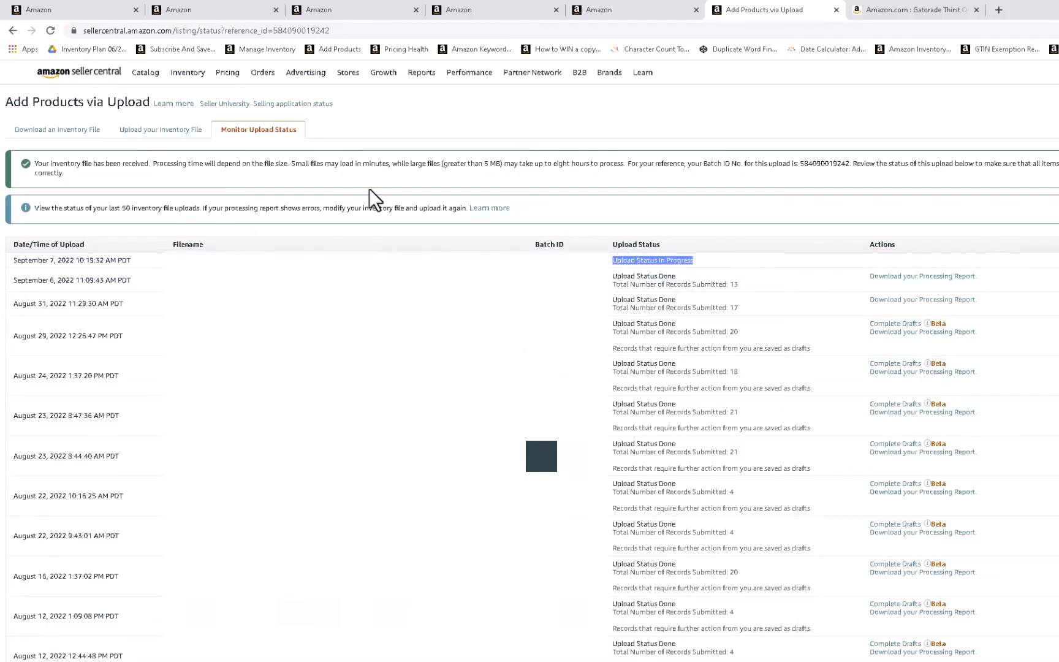
click(50, 31)
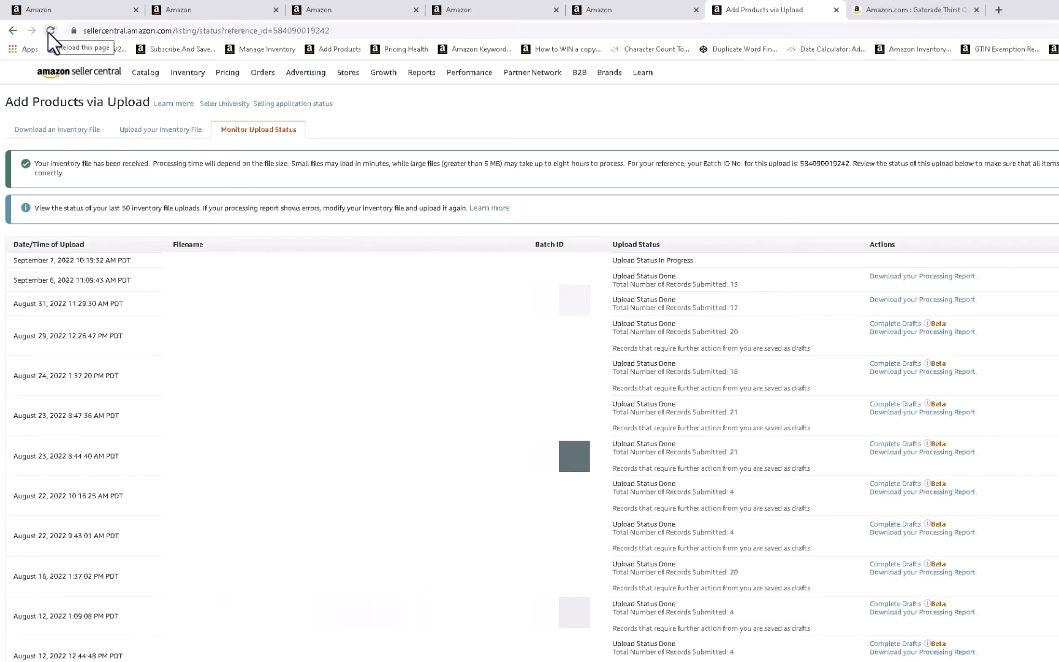
click(51, 30)
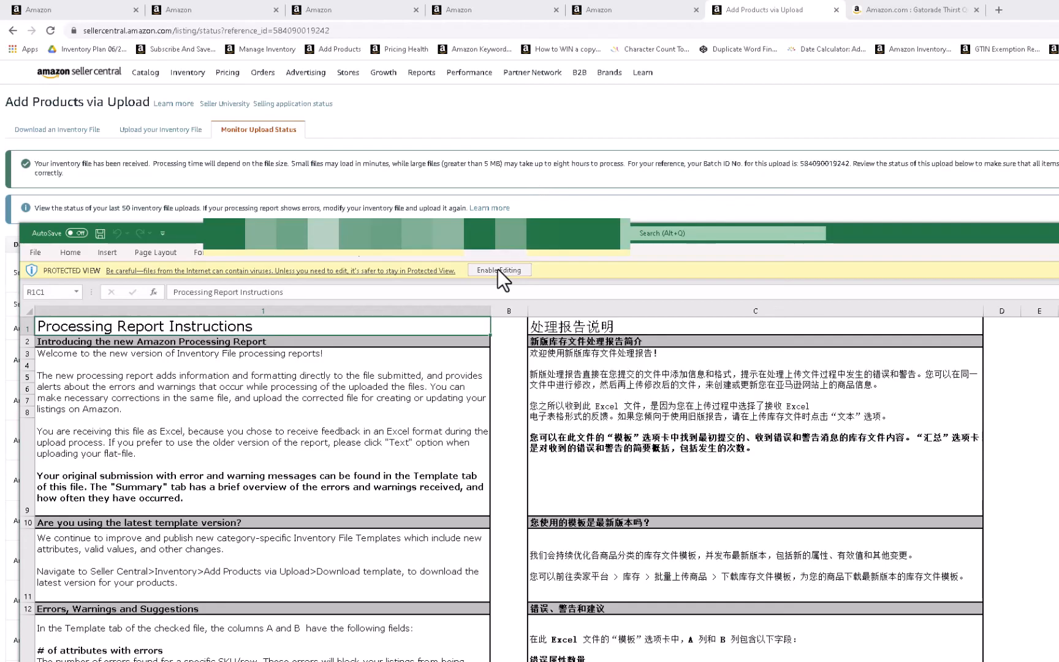
- Enable editing and read the Feed Processing Summary's three errors, including Taygra brand approval
click(498, 270)
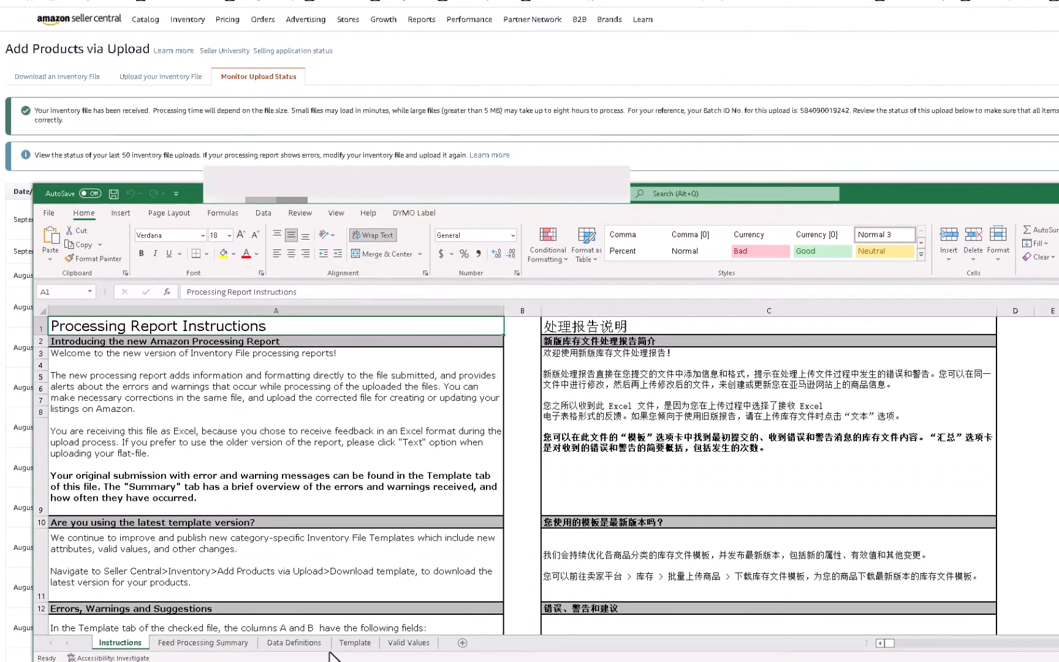
click(202, 642)
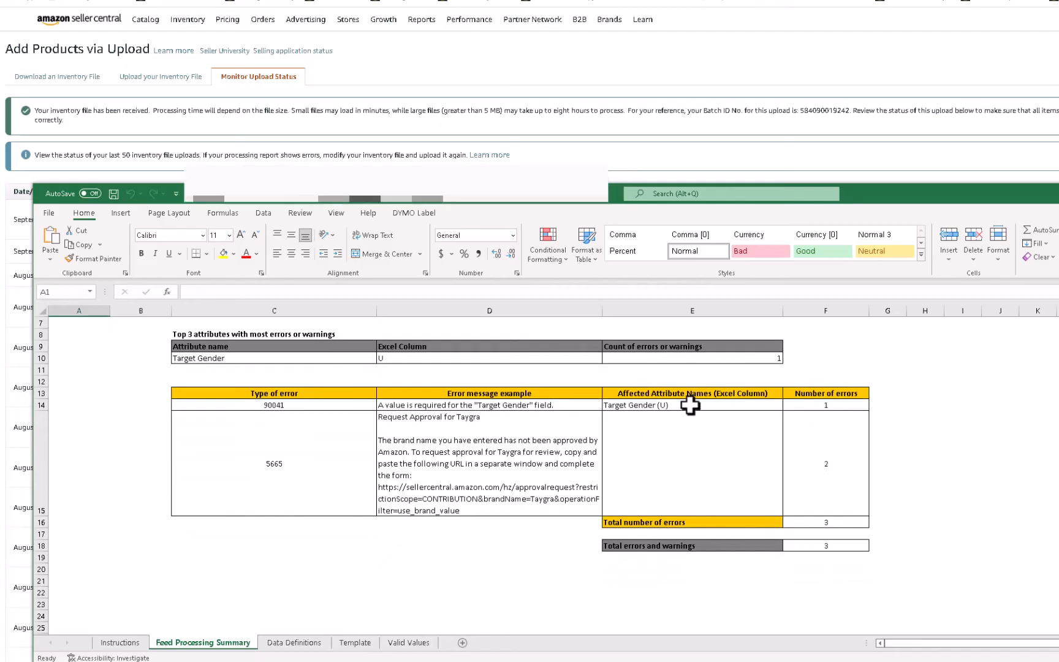
click(825, 404)
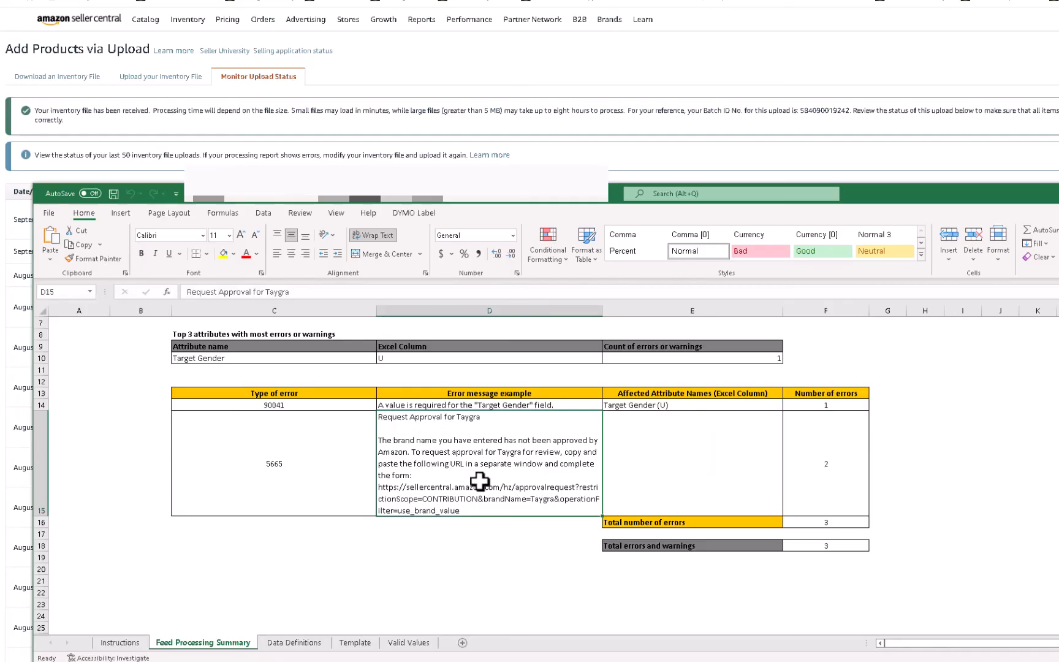
mouse_move(683, 437)
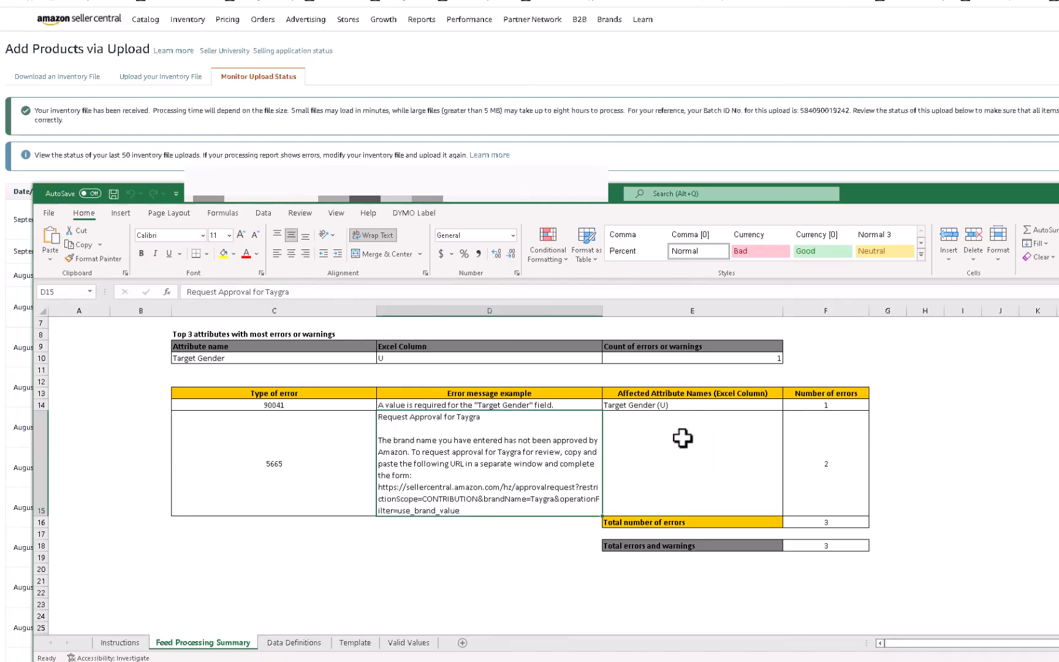
mouse_move(731, 490)
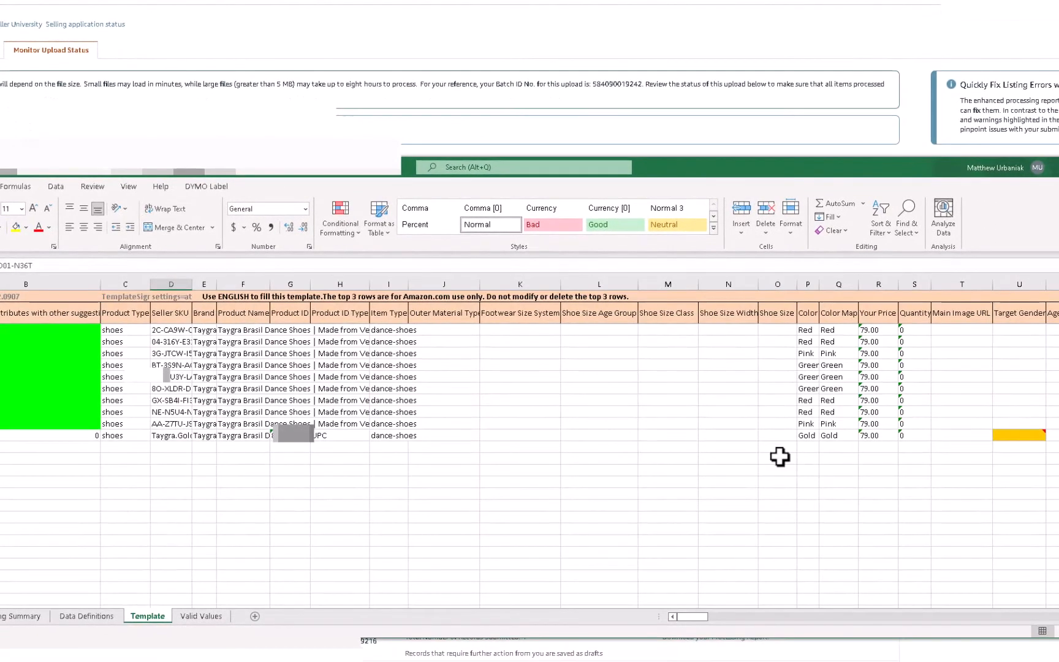
- Enter Female in the gold row's Target Gender cell on the Template sheet
click(87, 615)
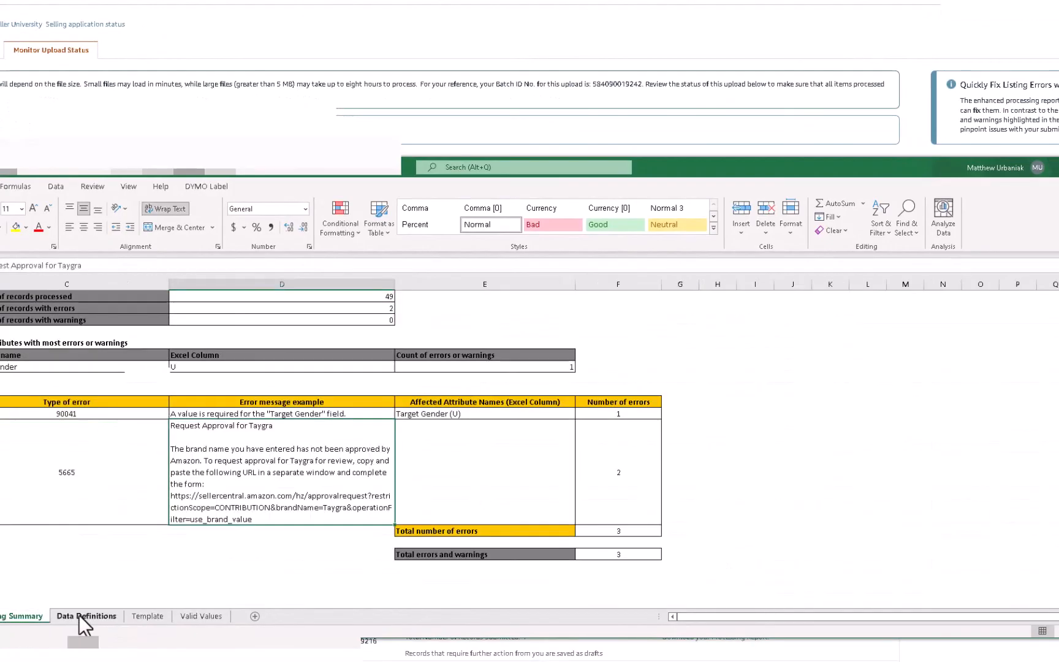
click(147, 615)
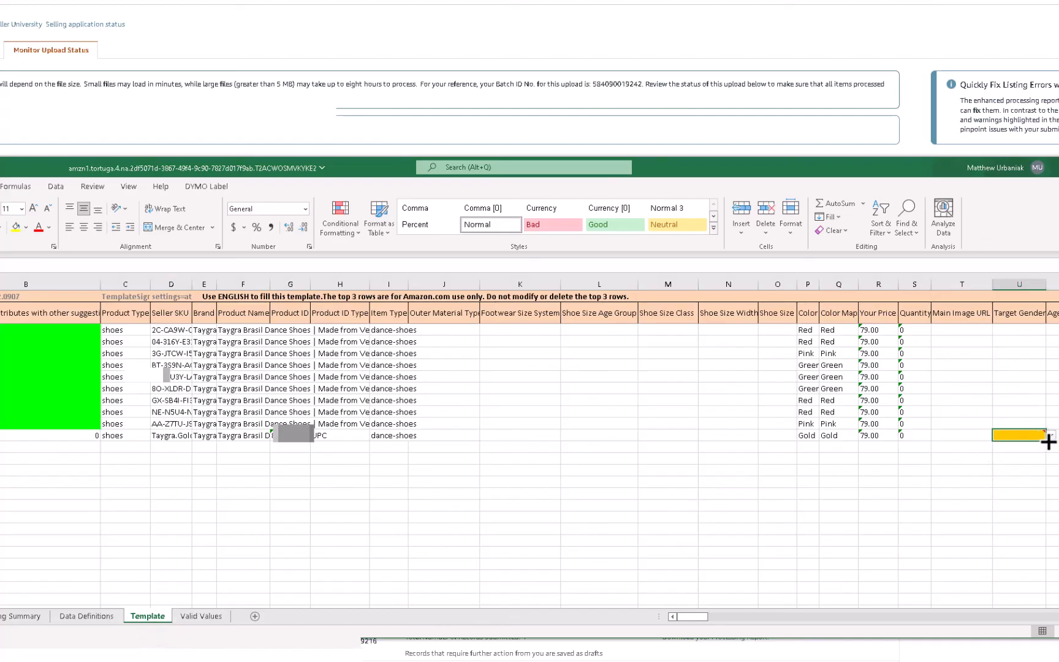
text(Female)
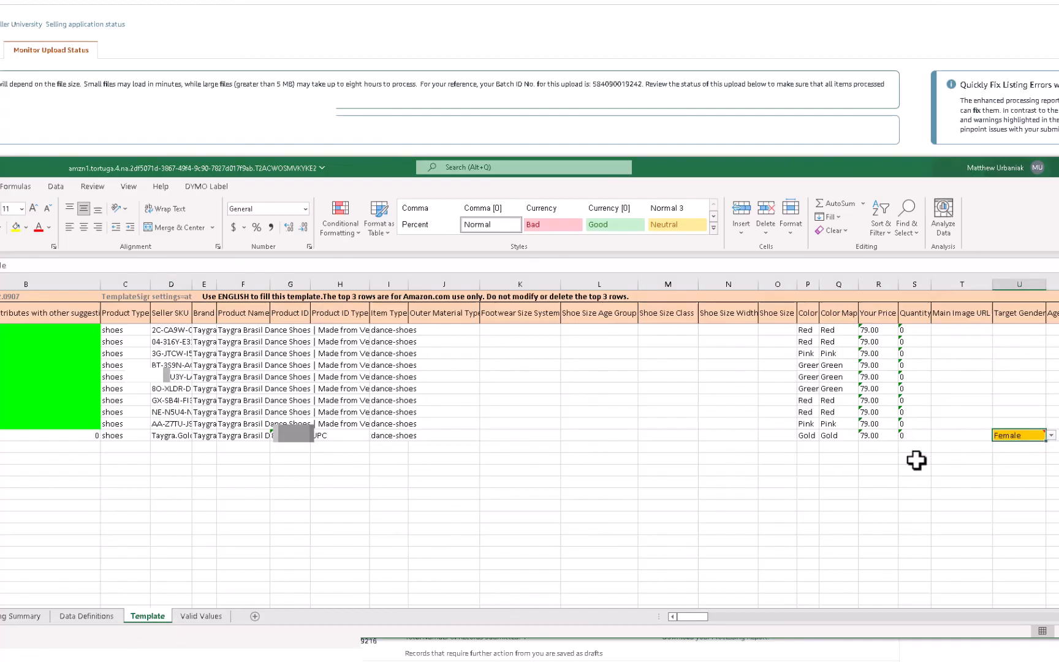